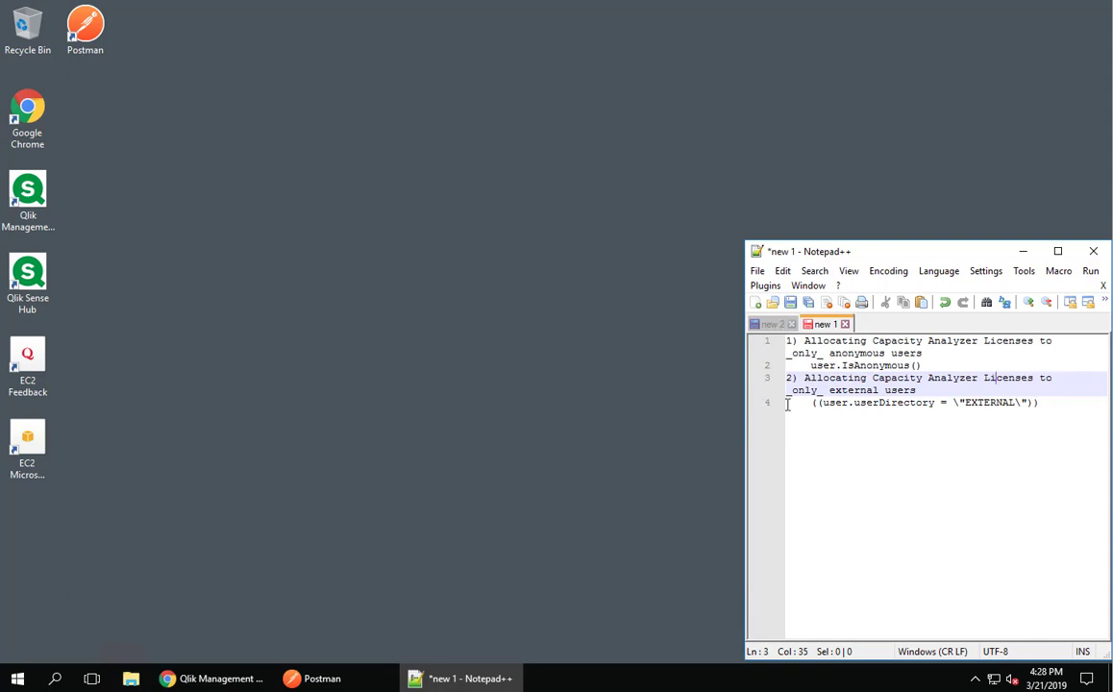
pyautogui.moveTo(321, 678)
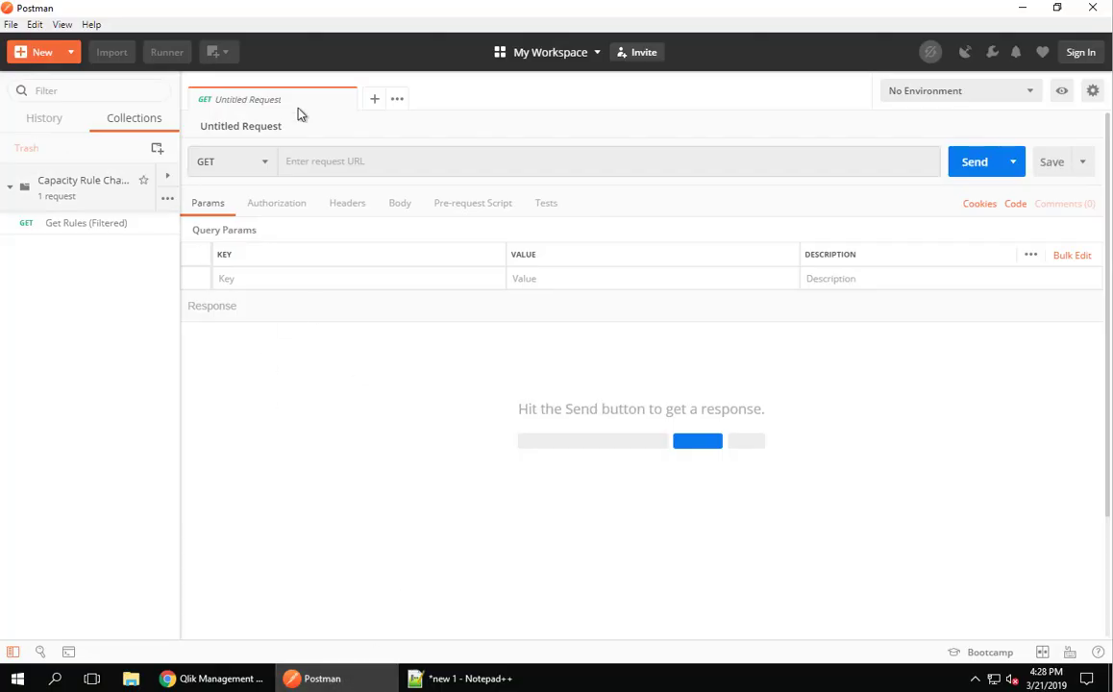
pyautogui.moveTo(86, 223)
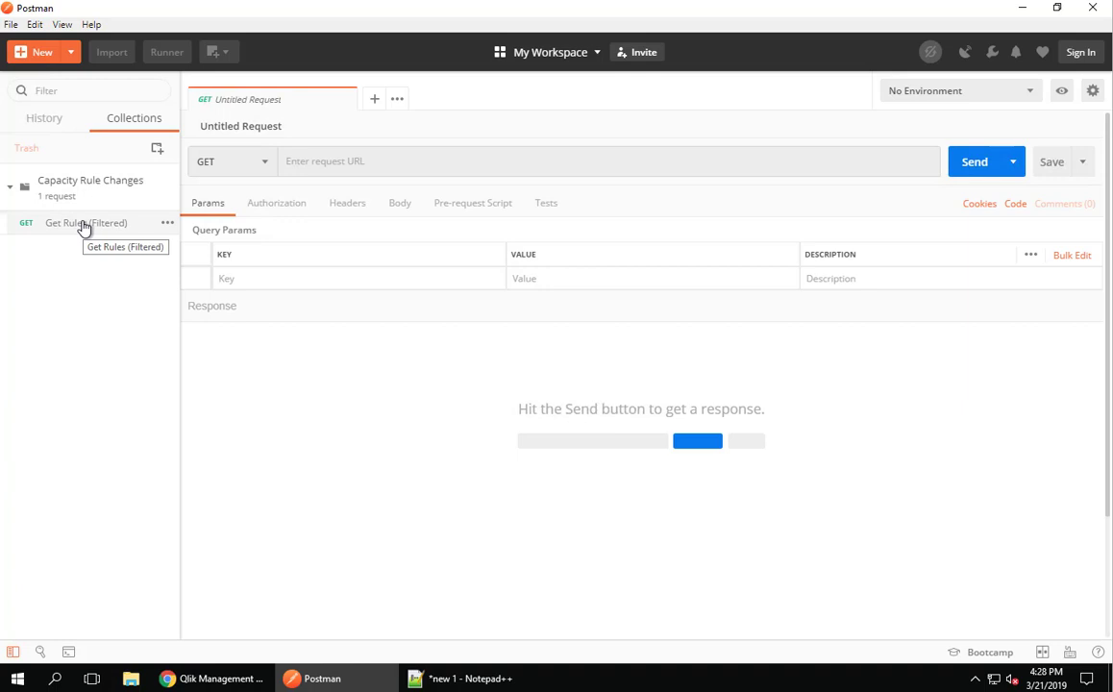
# Load the saved Get Rules (Filtered) request, which filters system rules to the License category.
pyautogui.click(85, 222)
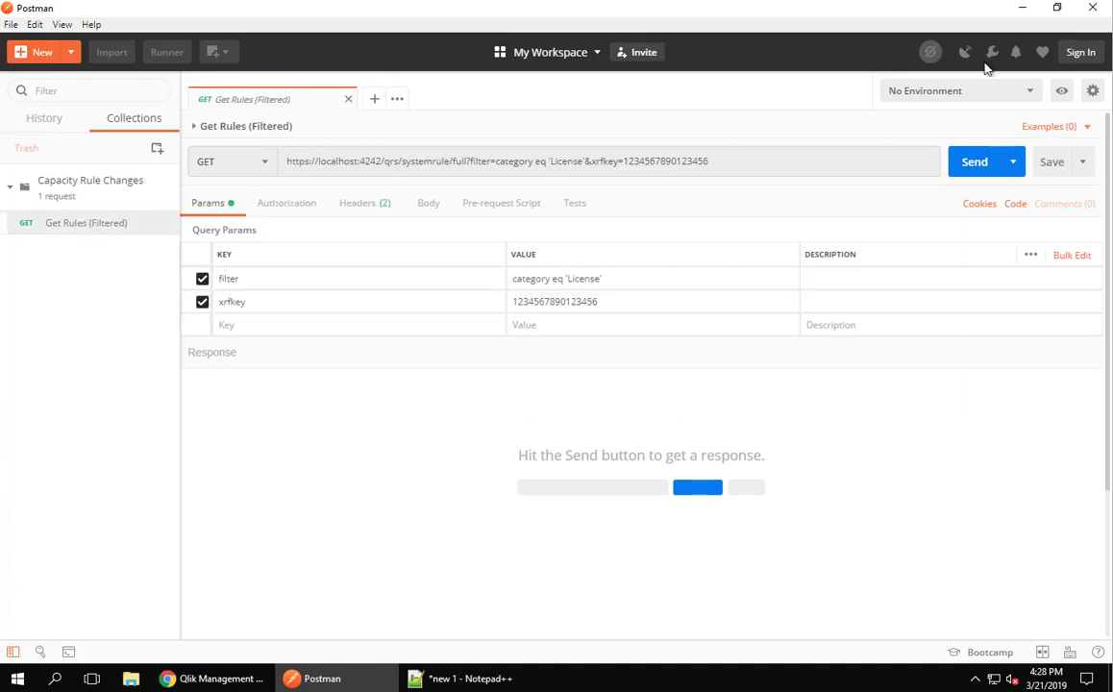
pyautogui.moveTo(992, 52)
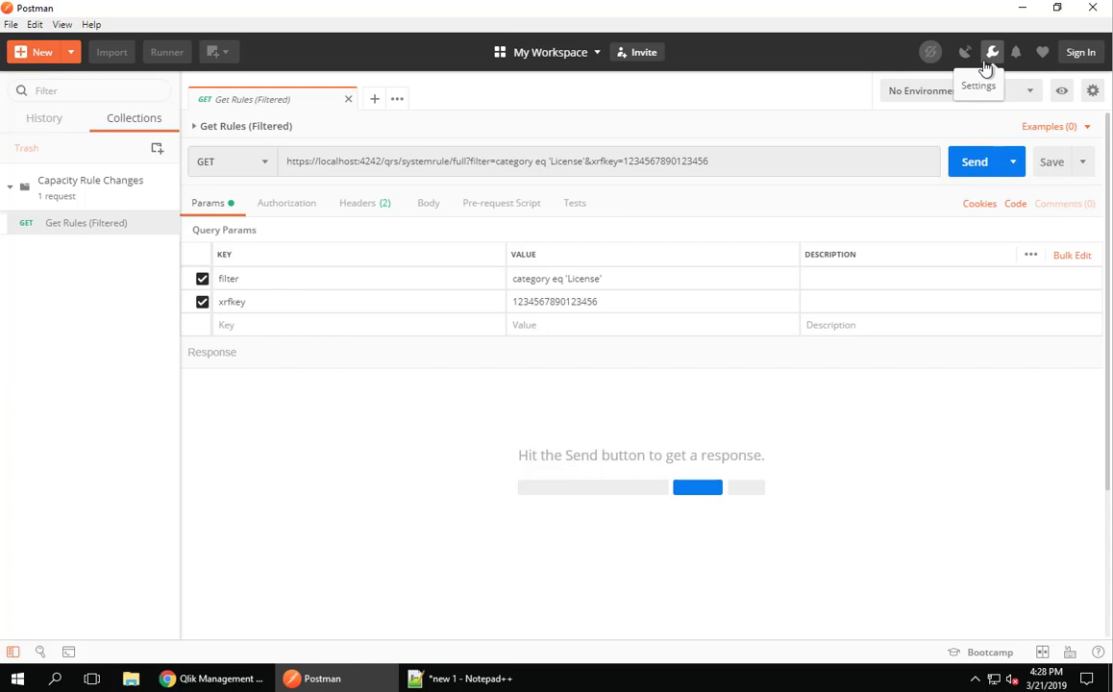
pyautogui.moveTo(642, 217)
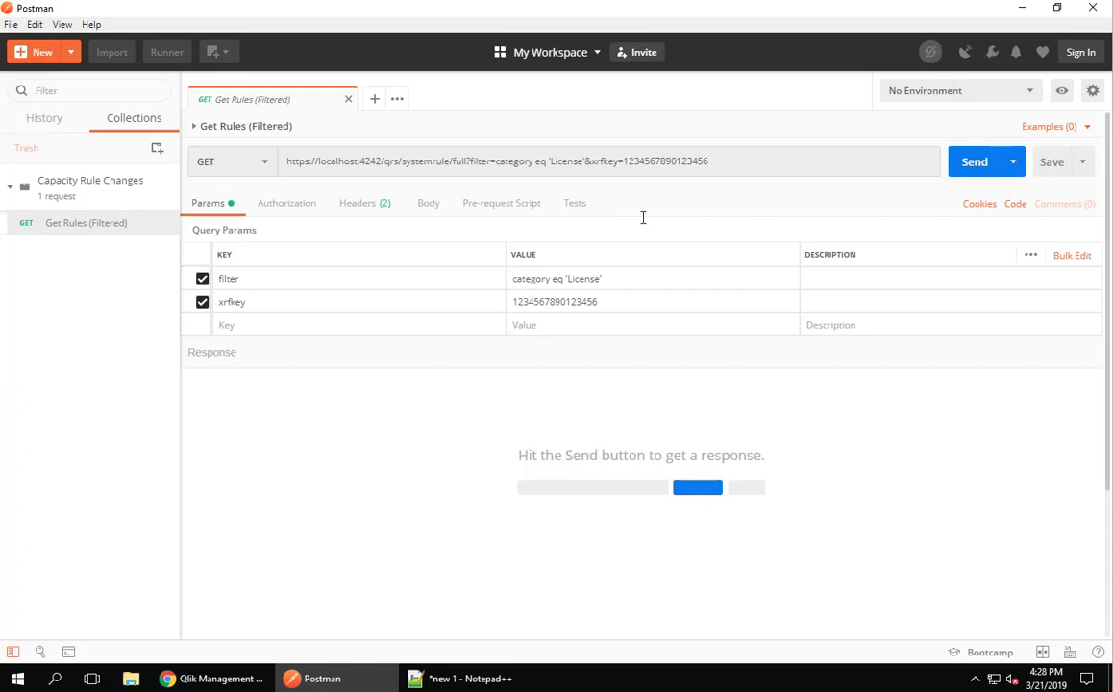
pyautogui.click(389, 161)
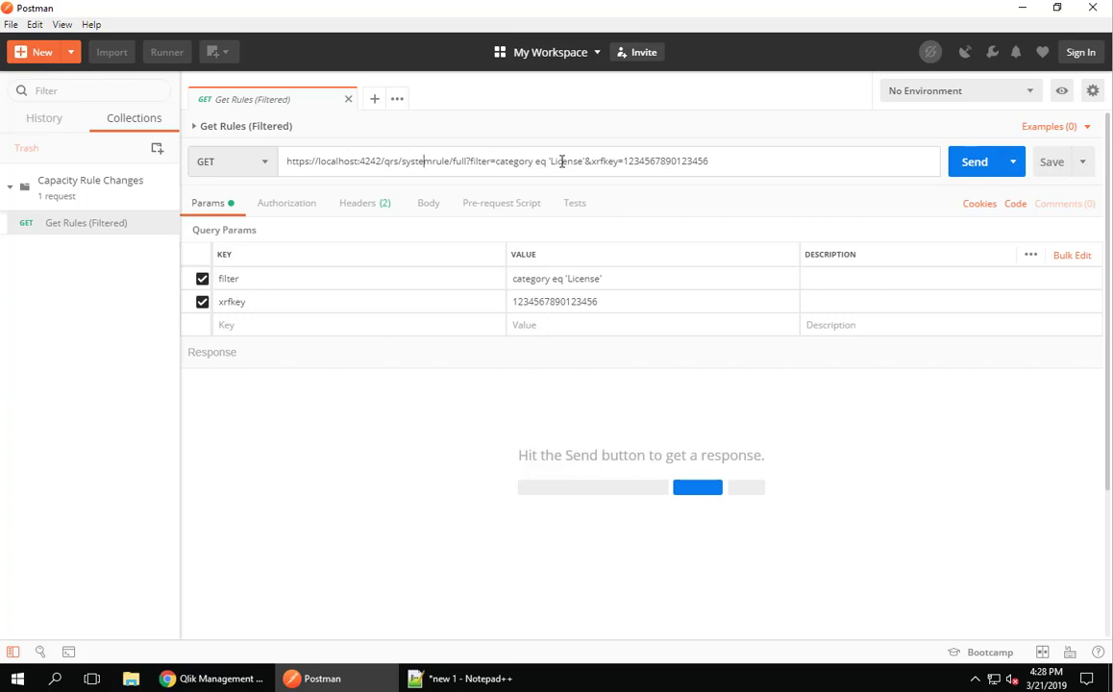
pyautogui.doubleClick(565, 160)
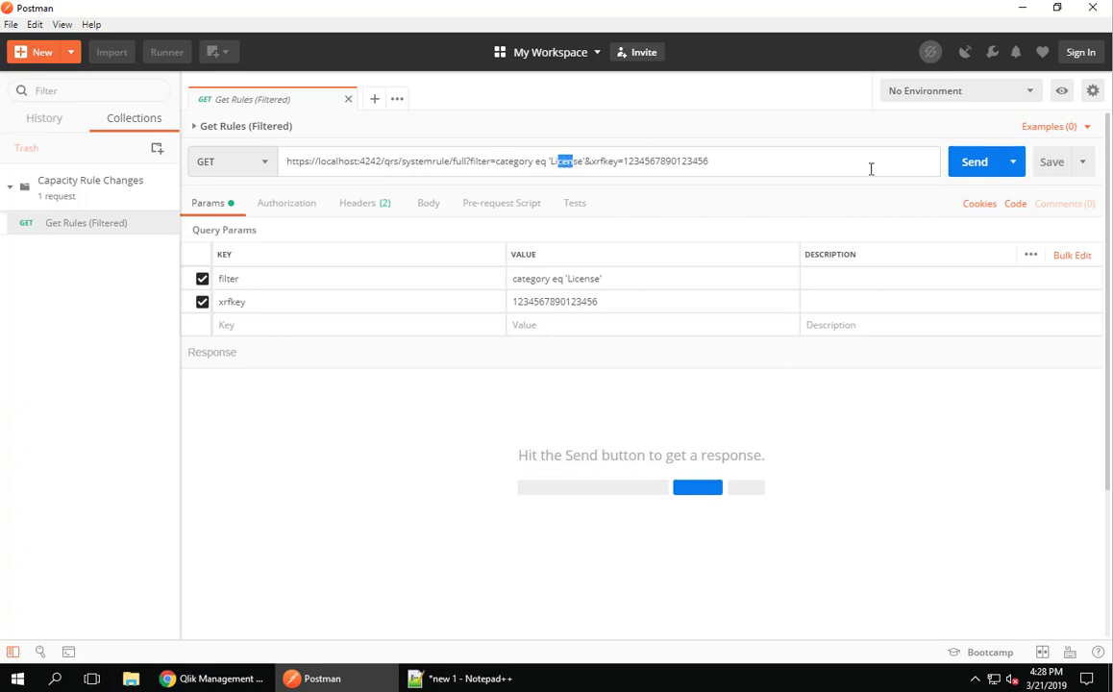
# Send the License-filtered request, returning the 'Security rule for AnalyzerTimeAccessType'.
pyautogui.click(974, 161)
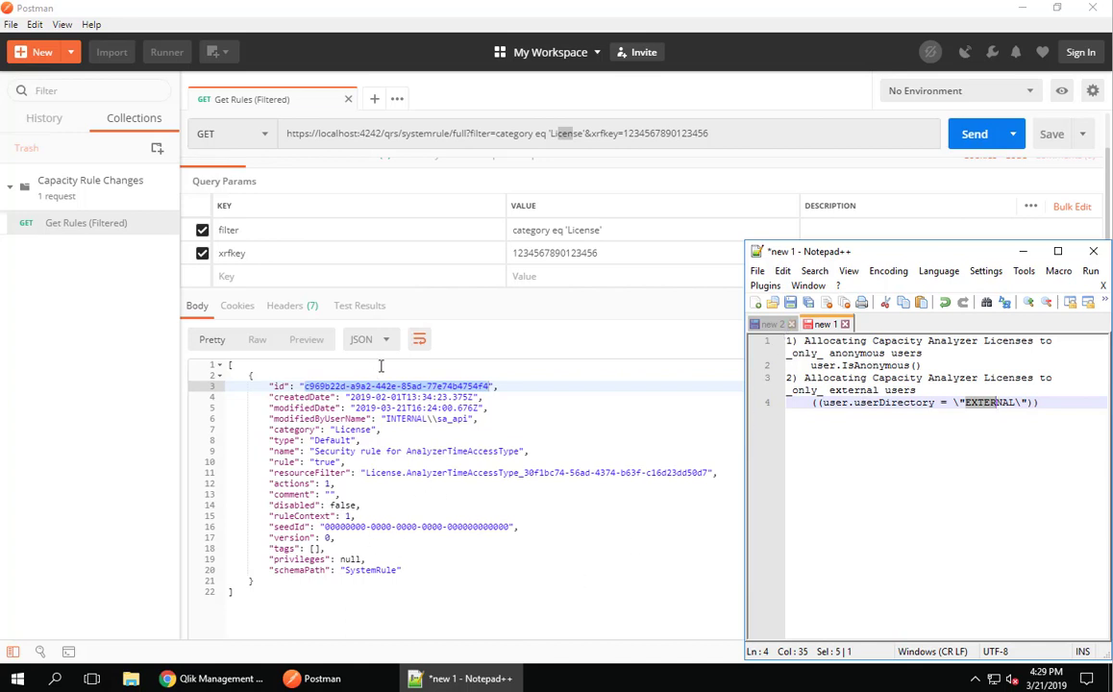
pyautogui.moveTo(327, 392)
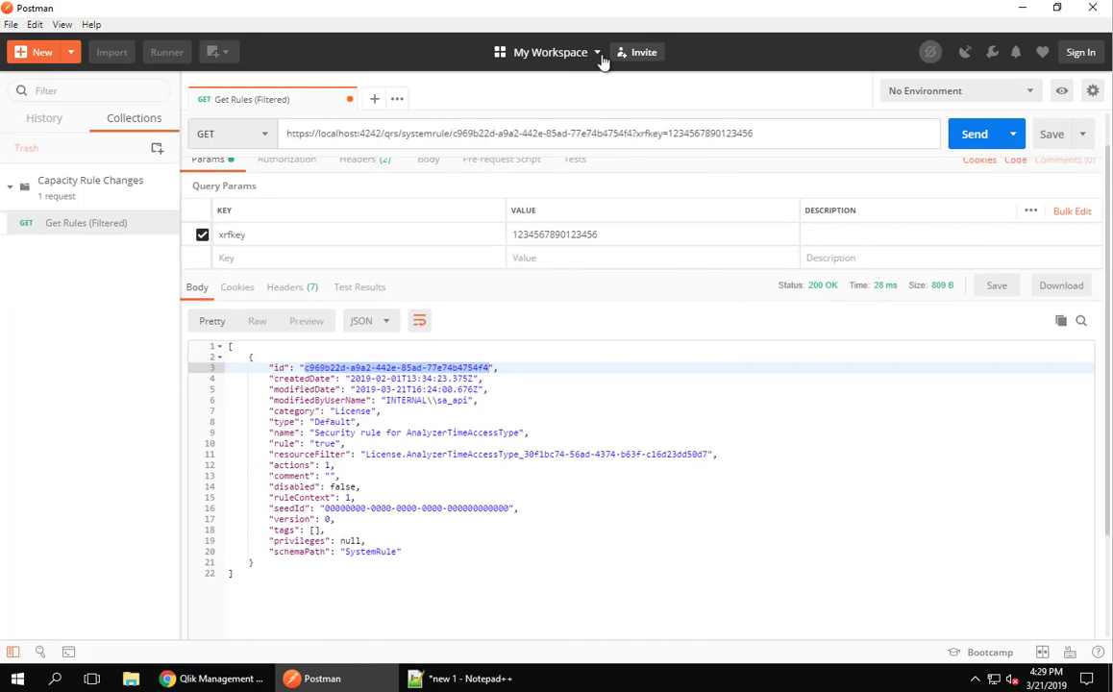
# Fetch the AnalyzerTimeAccessType rule by id, then switch to PUT with a raw JSON body.
pyautogui.click(975, 134)
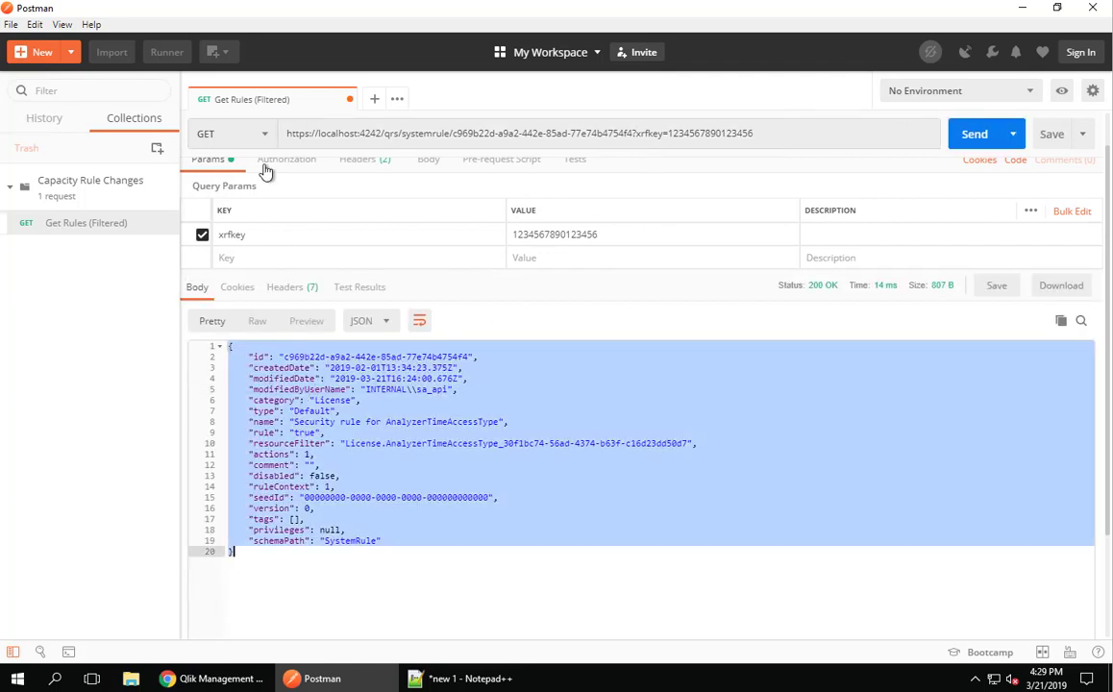
pyautogui.click(217, 133)
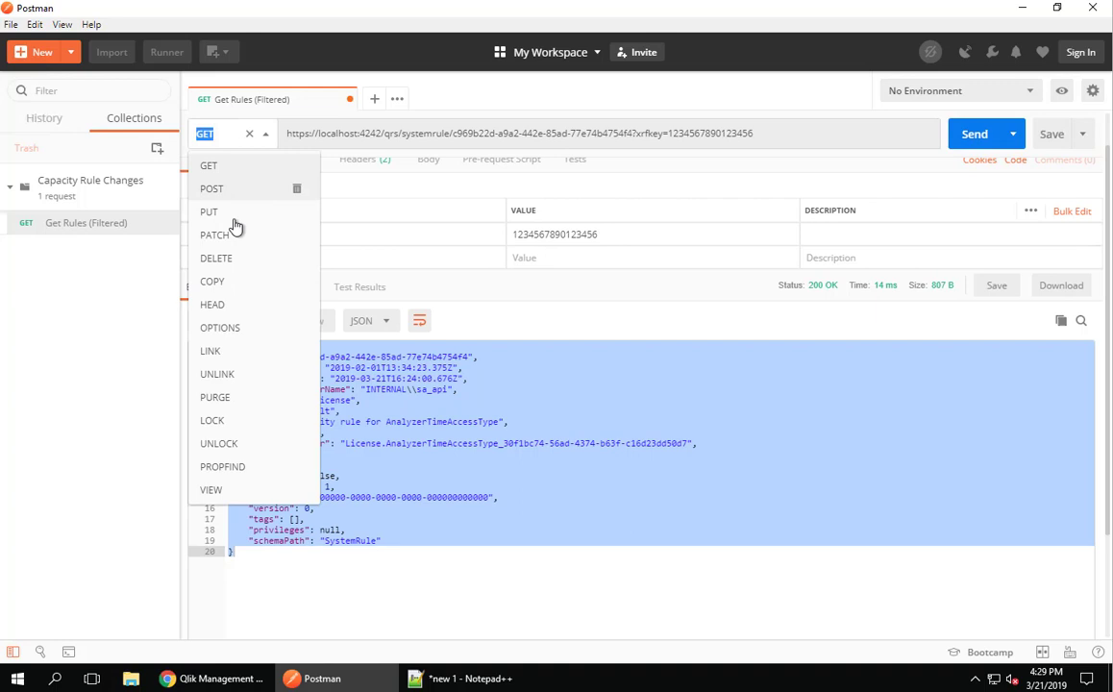
pyautogui.click(209, 212)
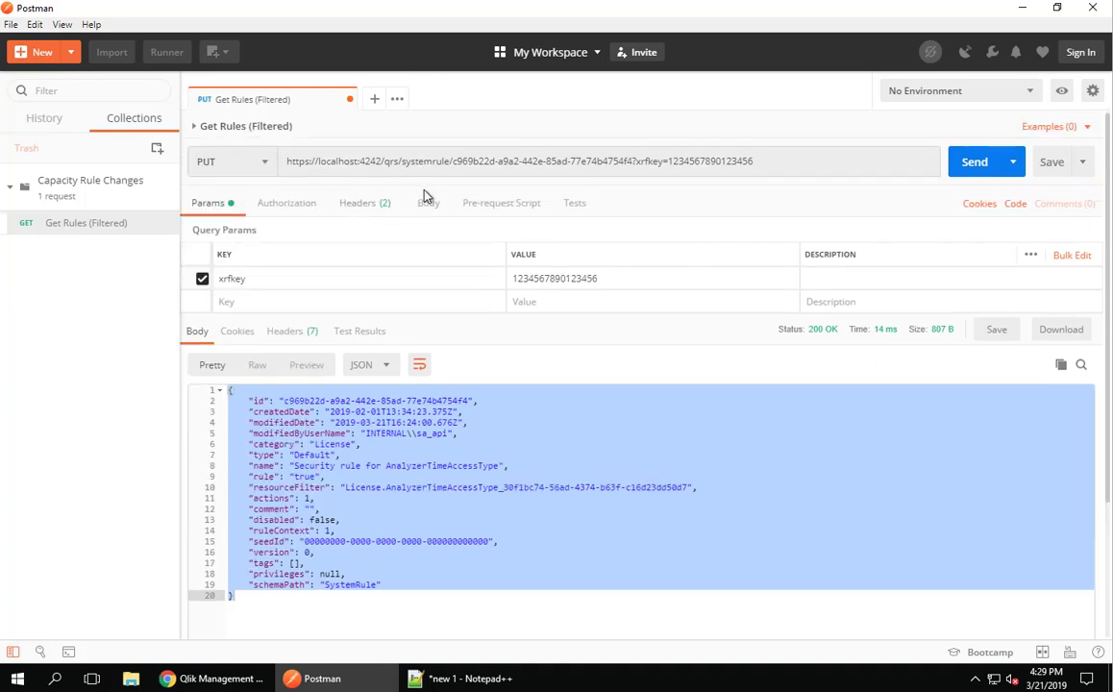
pyautogui.click(428, 203)
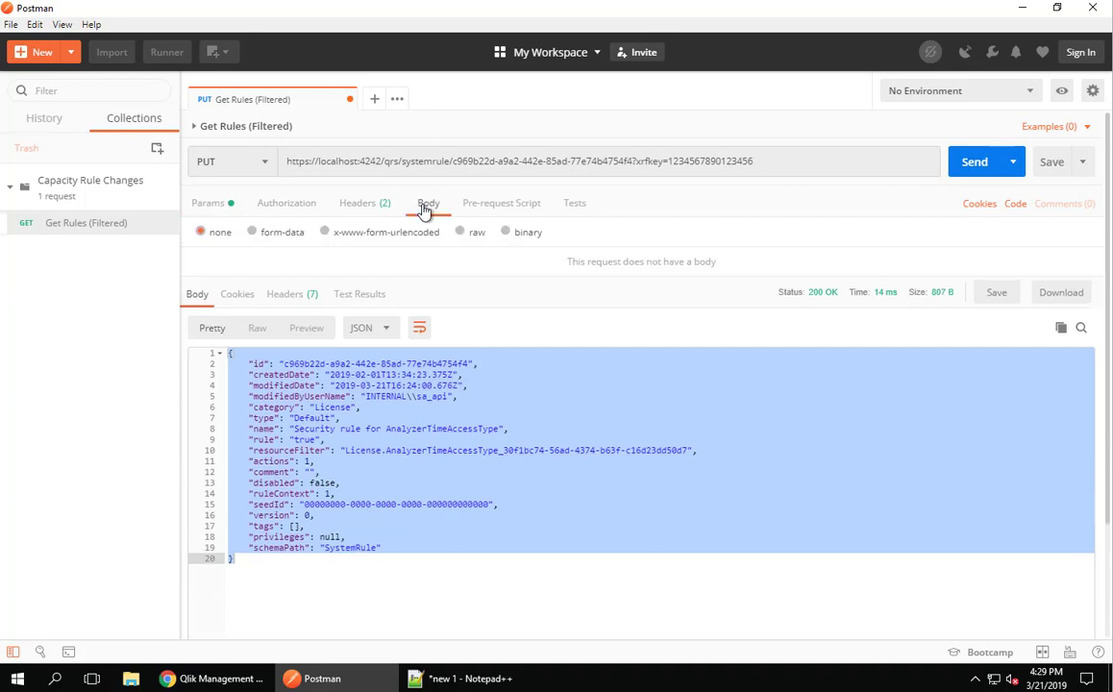
pyautogui.click(460, 232)
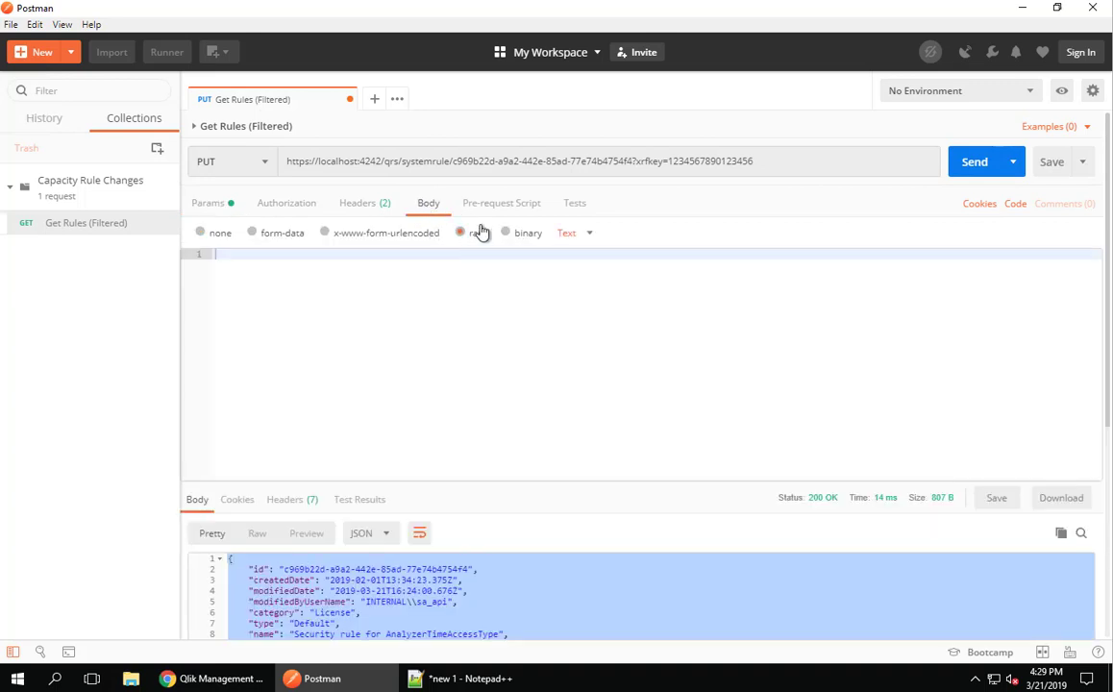
pyautogui.click(461, 233)
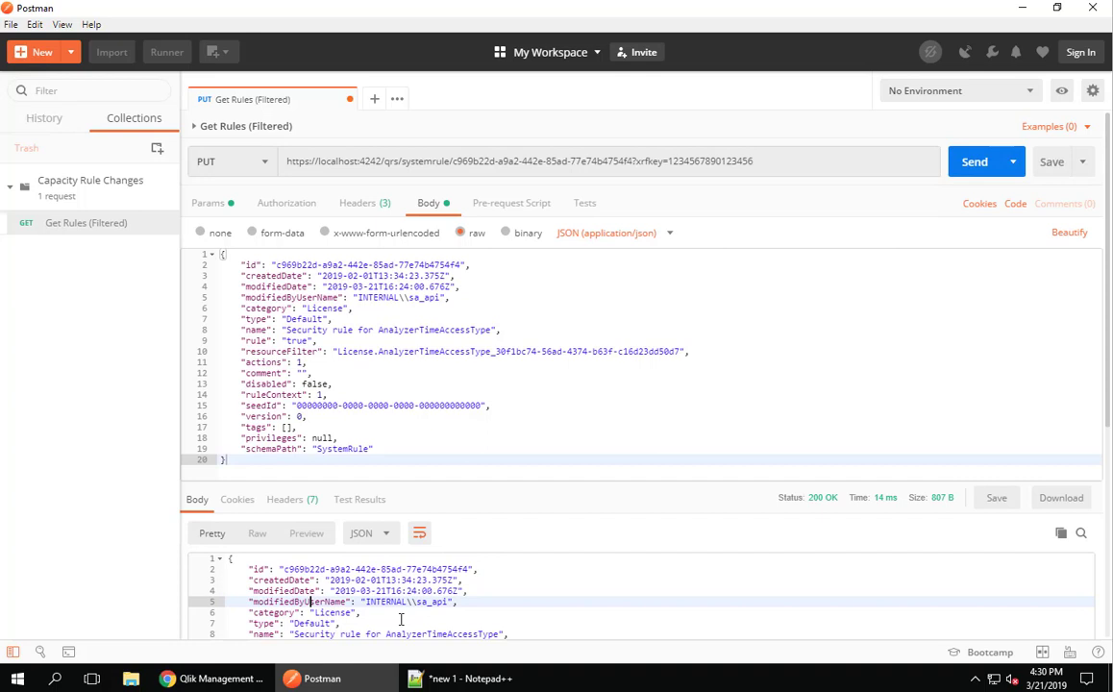
# Replace the rule condition with user.IsAnonymous() from the notes and send the PUT.
pyautogui.click(461, 678)
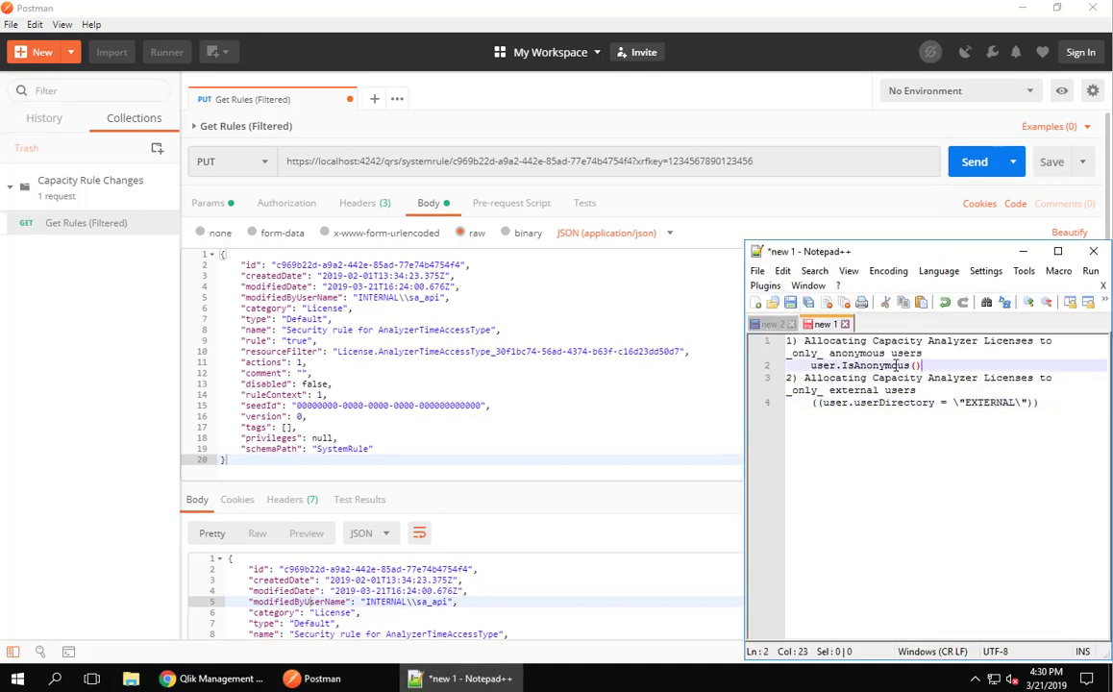
pyautogui.tripleClick(860, 366)
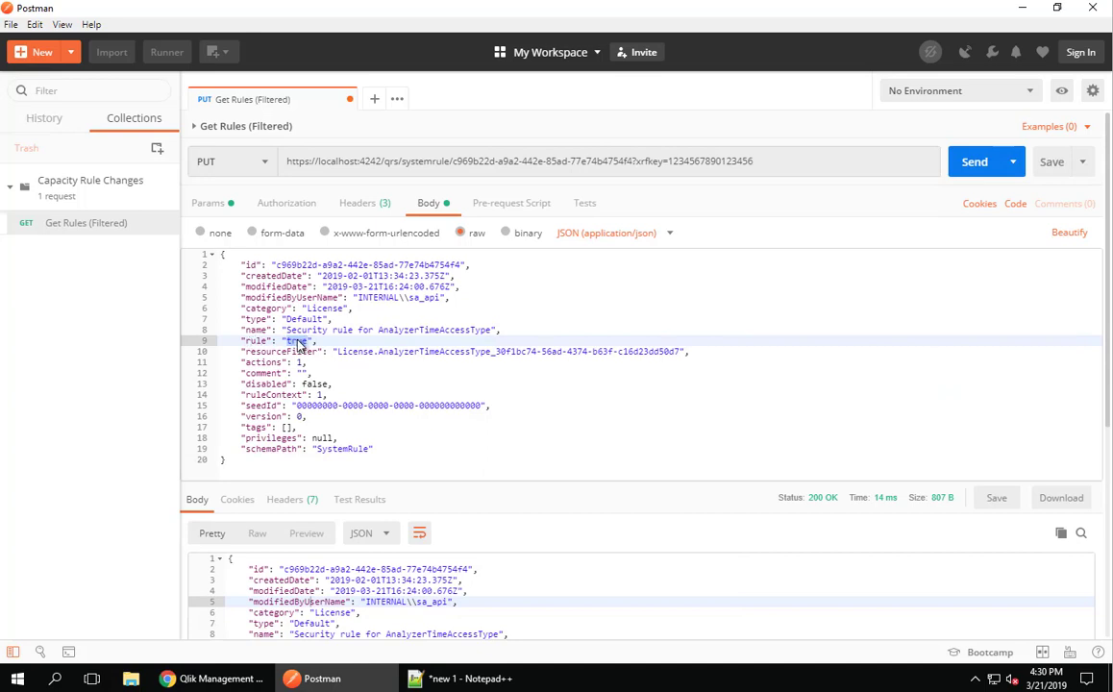
pyautogui.write('user.IsAnonymous()')
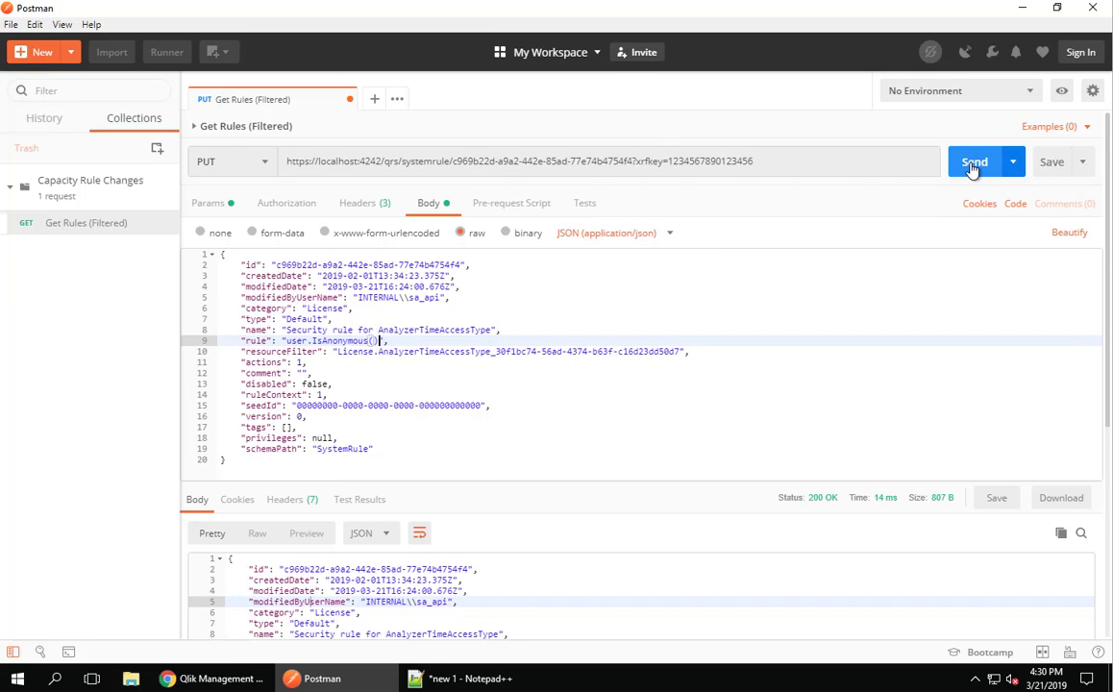
pyautogui.click(975, 162)
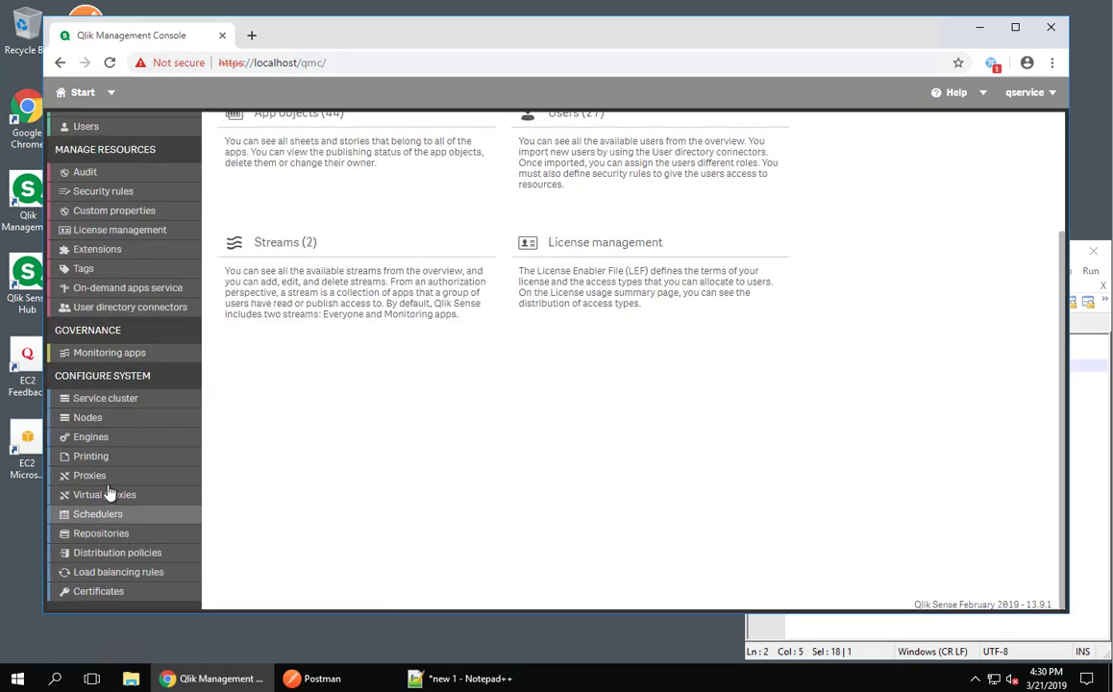
# Via the anonymous virtual proxy, open Executive Dashboard's KPI Dashboard sheet, then return to Everyone.
pyautogui.click(103, 494)
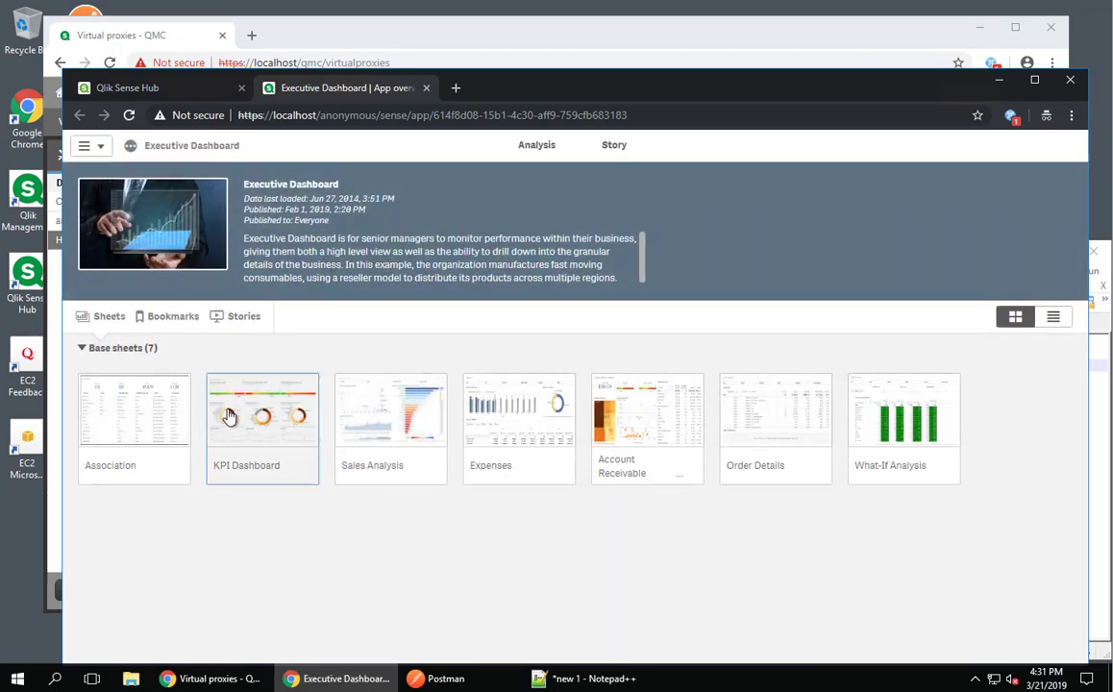
pyautogui.click(262, 413)
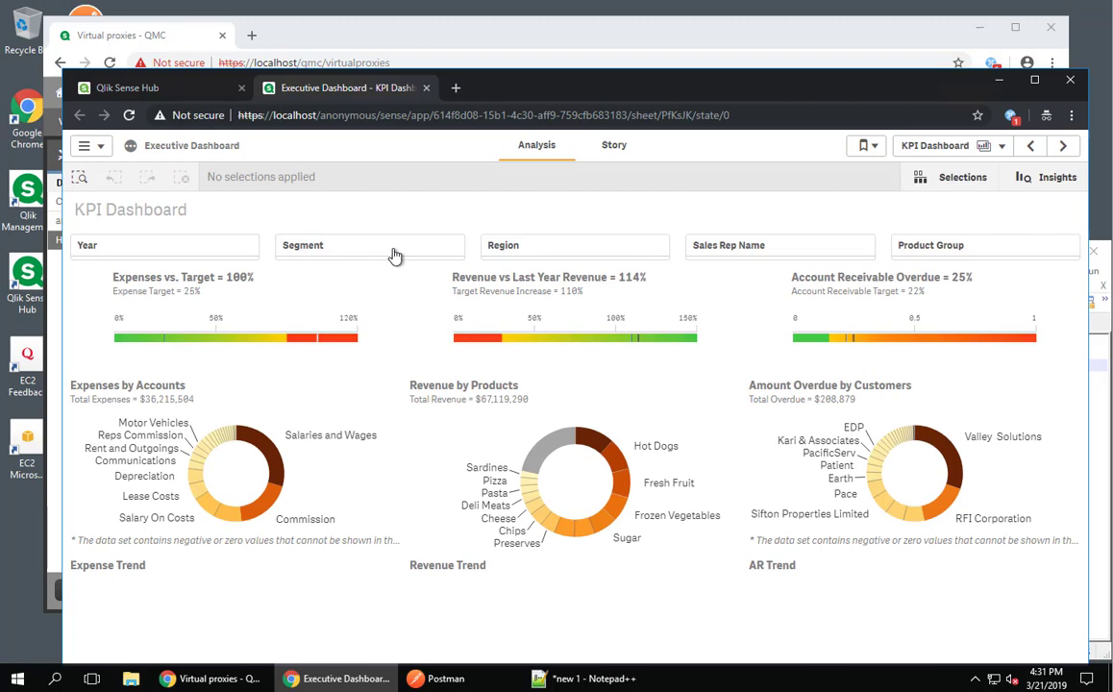
pyautogui.click(370, 245)
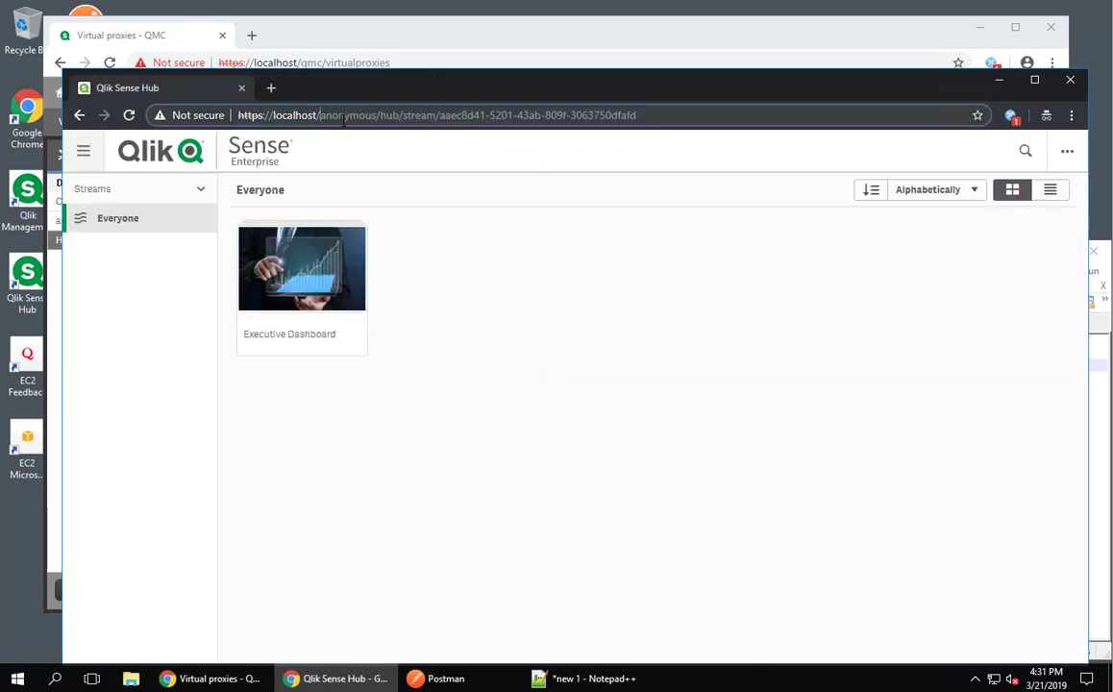
pyautogui.write('https://localhost/header')
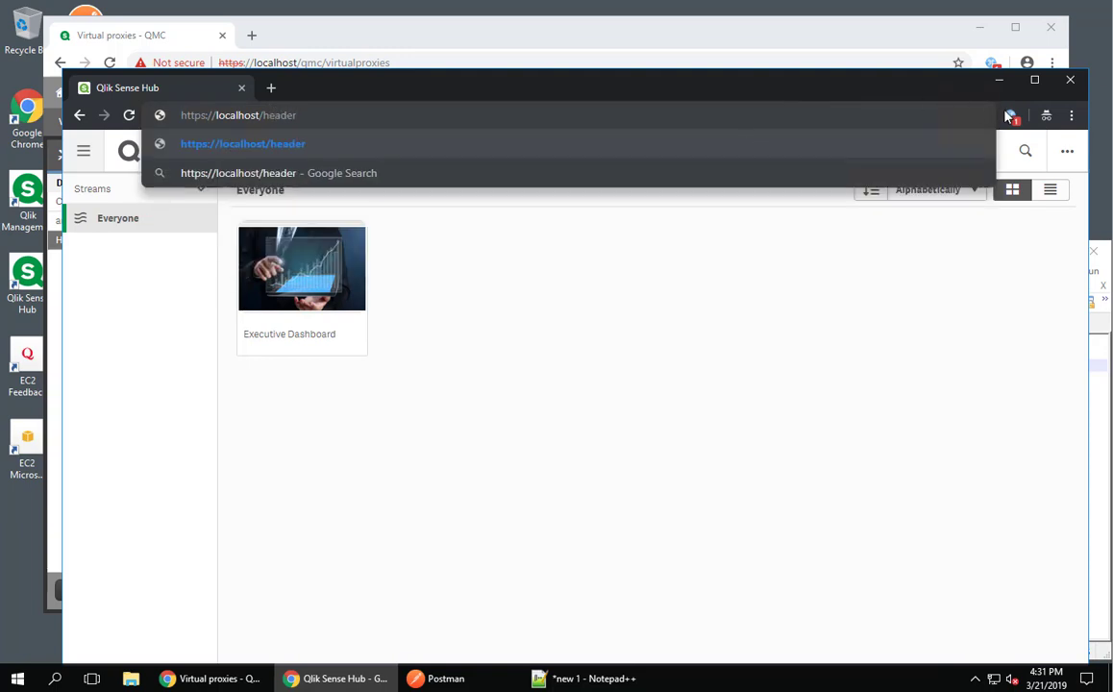
pyautogui.moveTo(1010, 115)
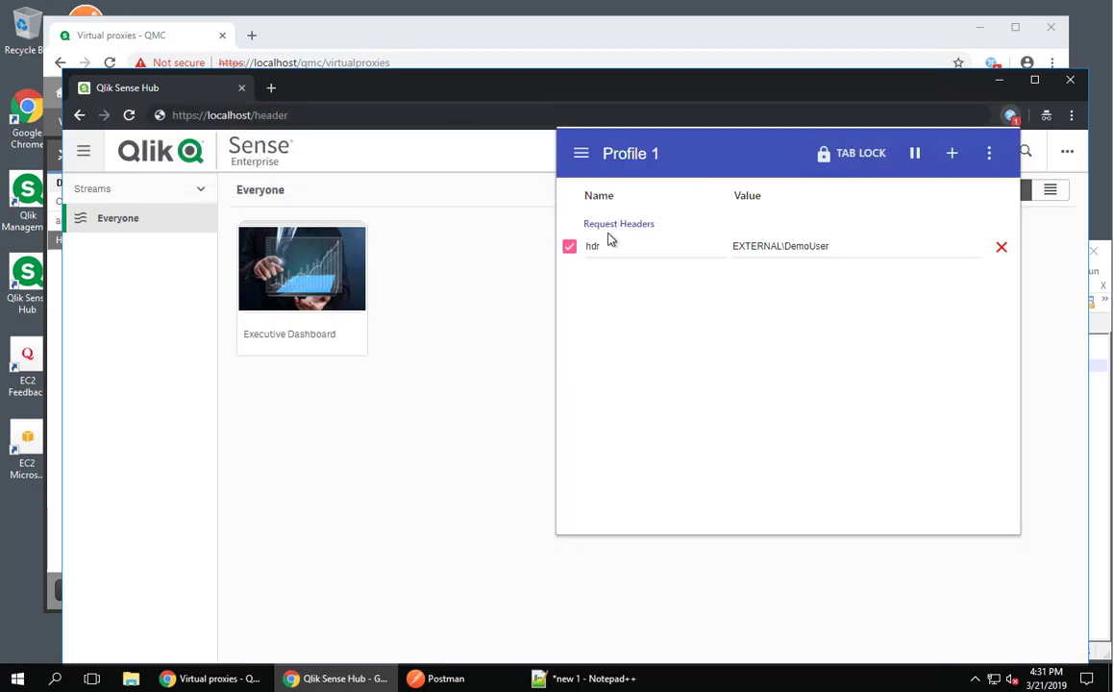
pyautogui.doubleClick(806, 246)
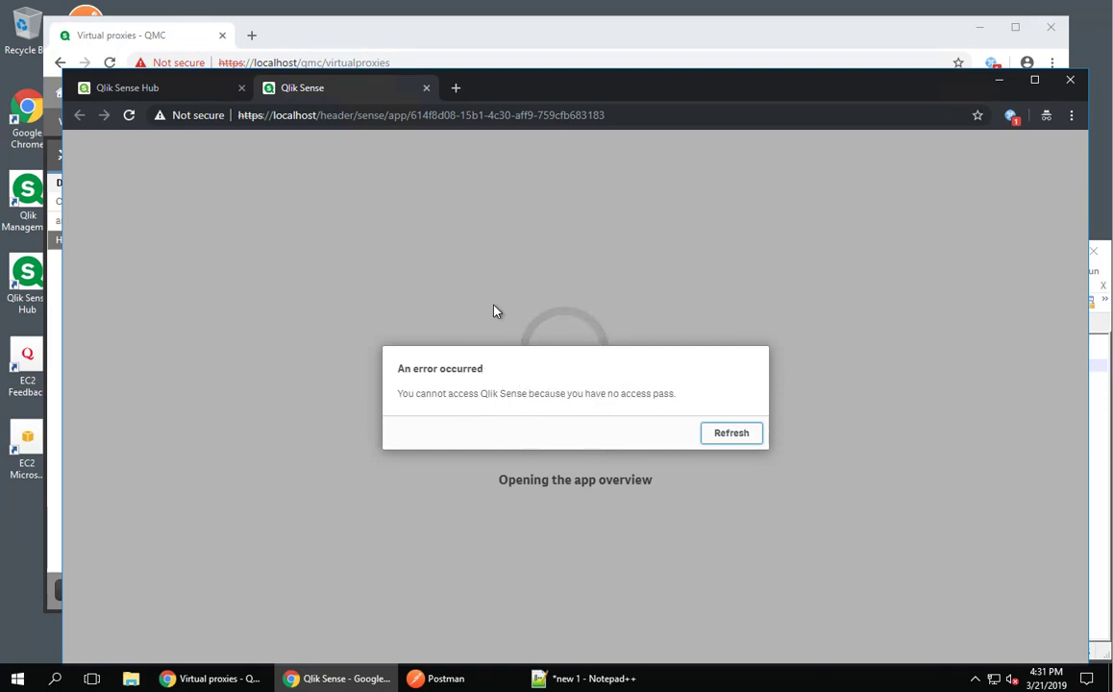
pyautogui.click(445, 678)
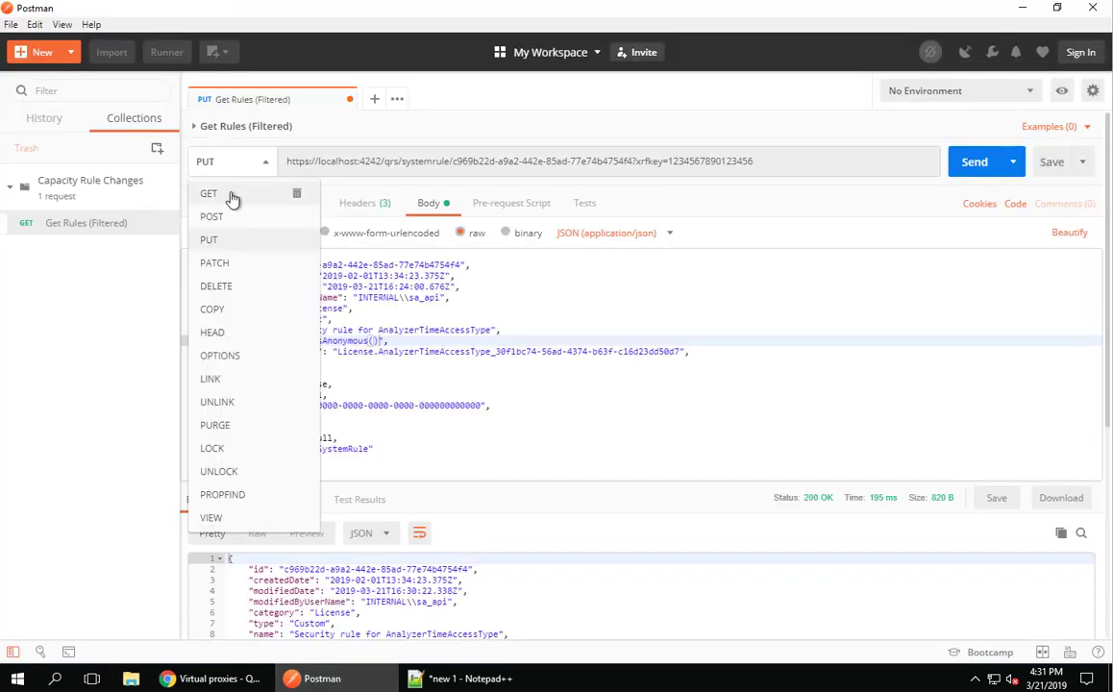
# Re-fetch the license rule, then replace user.IsAnonymous() with user.userDirectory = "EXTERNAL".
pyautogui.click(208, 193)
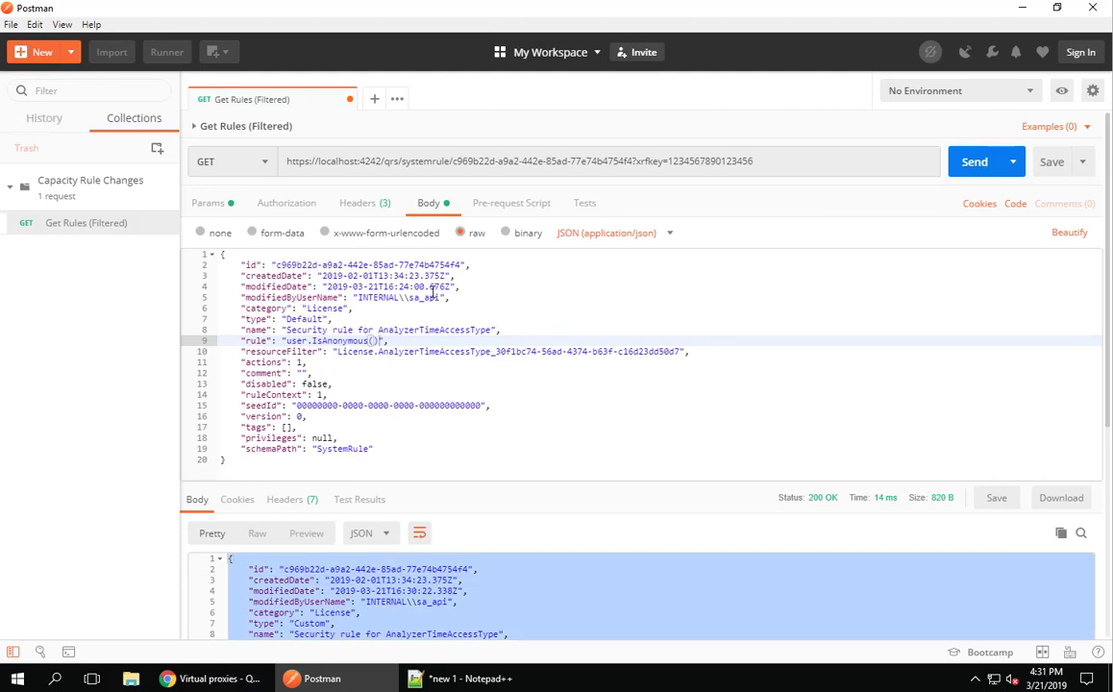
pyautogui.click(231, 160)
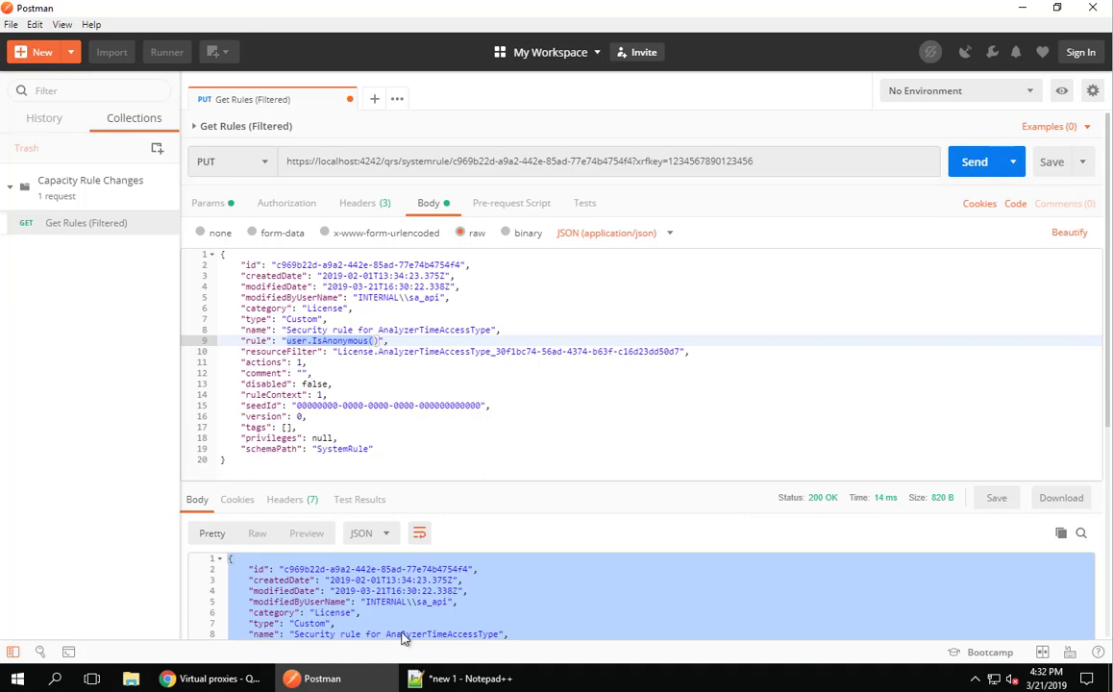
pyautogui.click(471, 679)
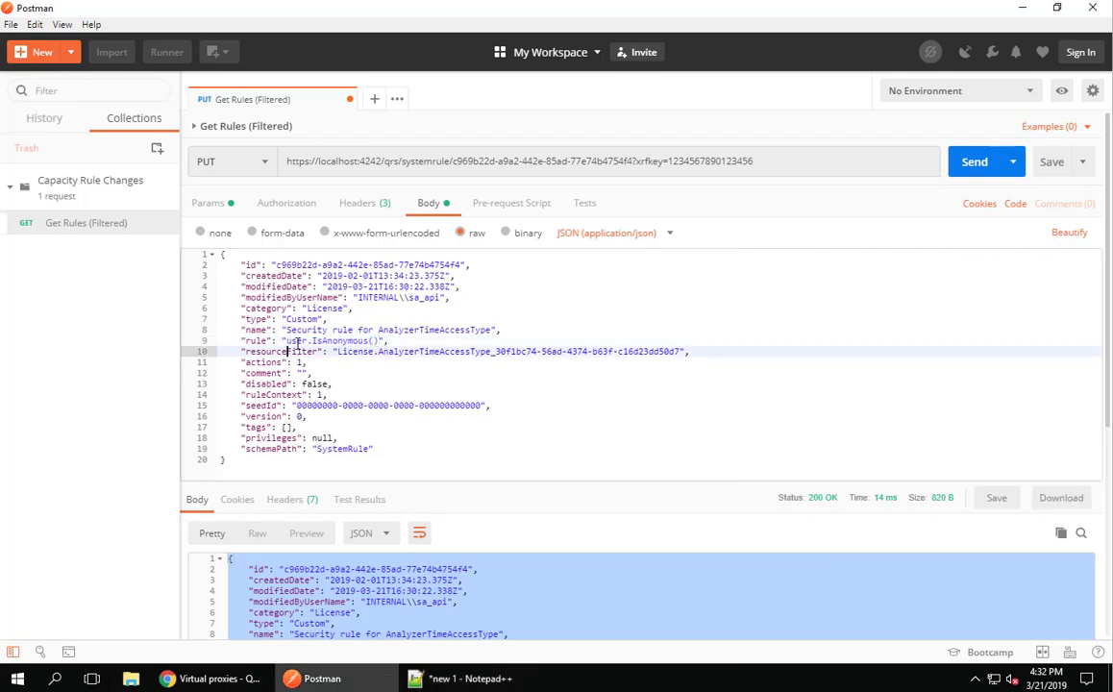
pyautogui.doubleClick(334, 341)
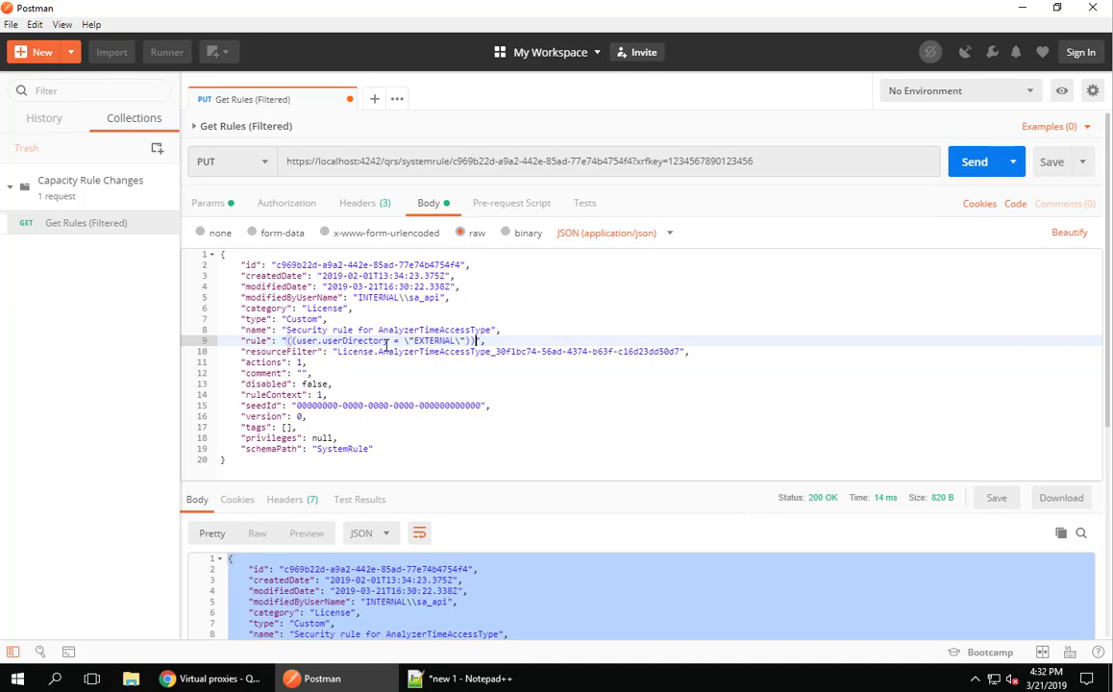
pyautogui.doubleClick(438, 340)
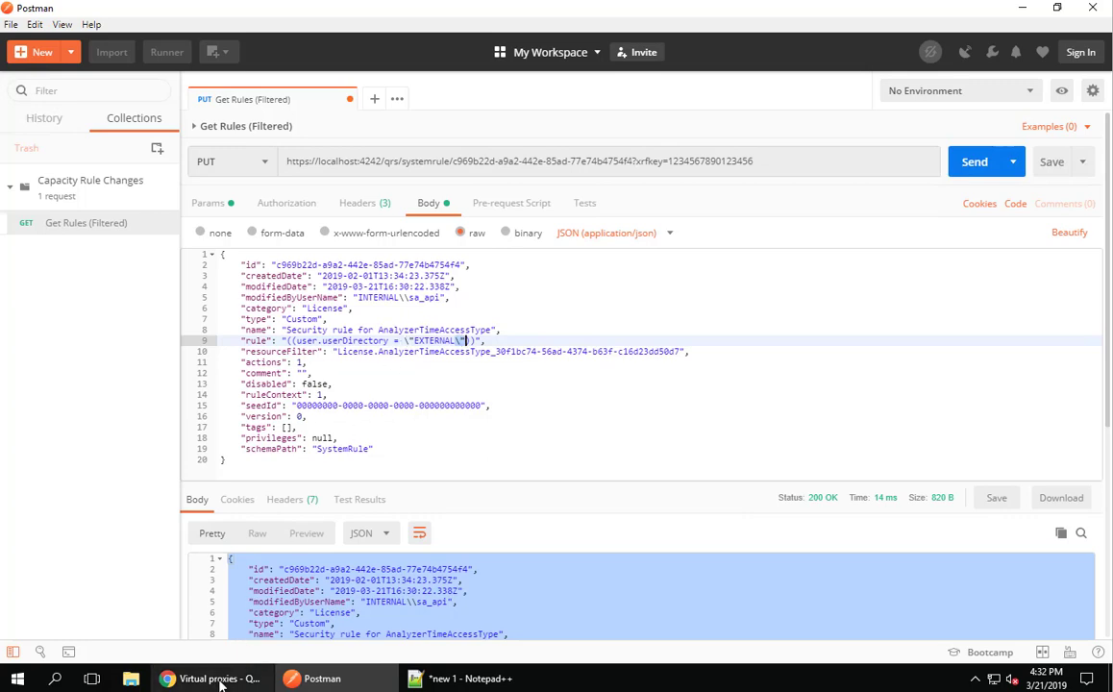
# Draft a QMC analyzer access rule with userDirectory = EXTERNAL joined by AND, and copy its condition.
pyautogui.click(209, 678)
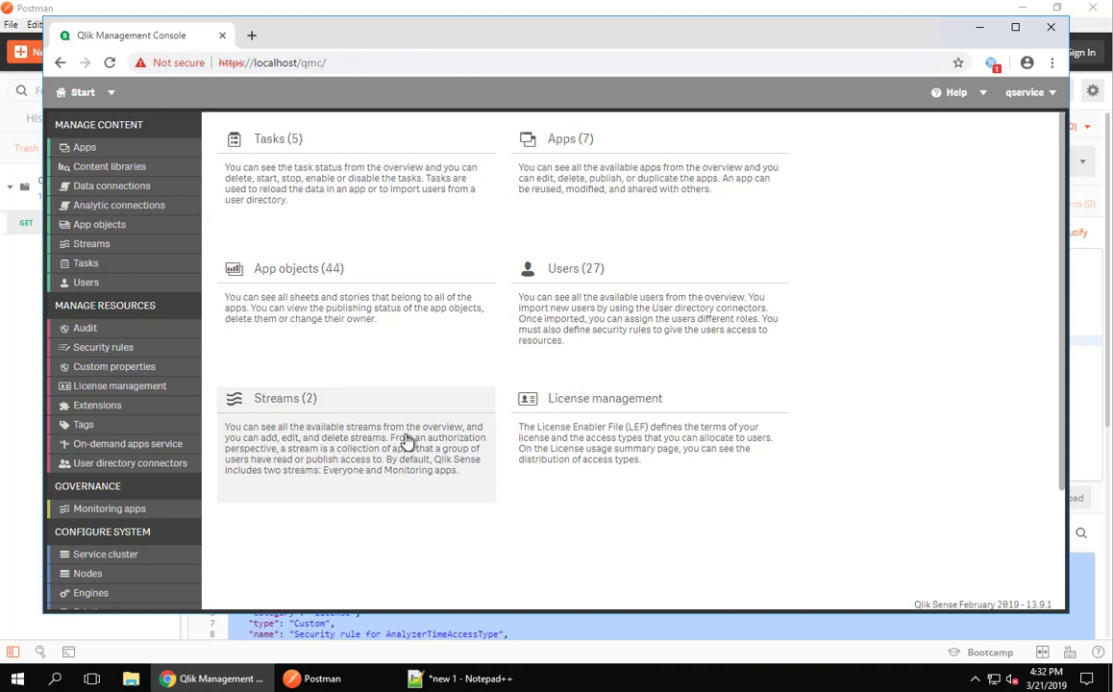
pyautogui.click(606, 398)
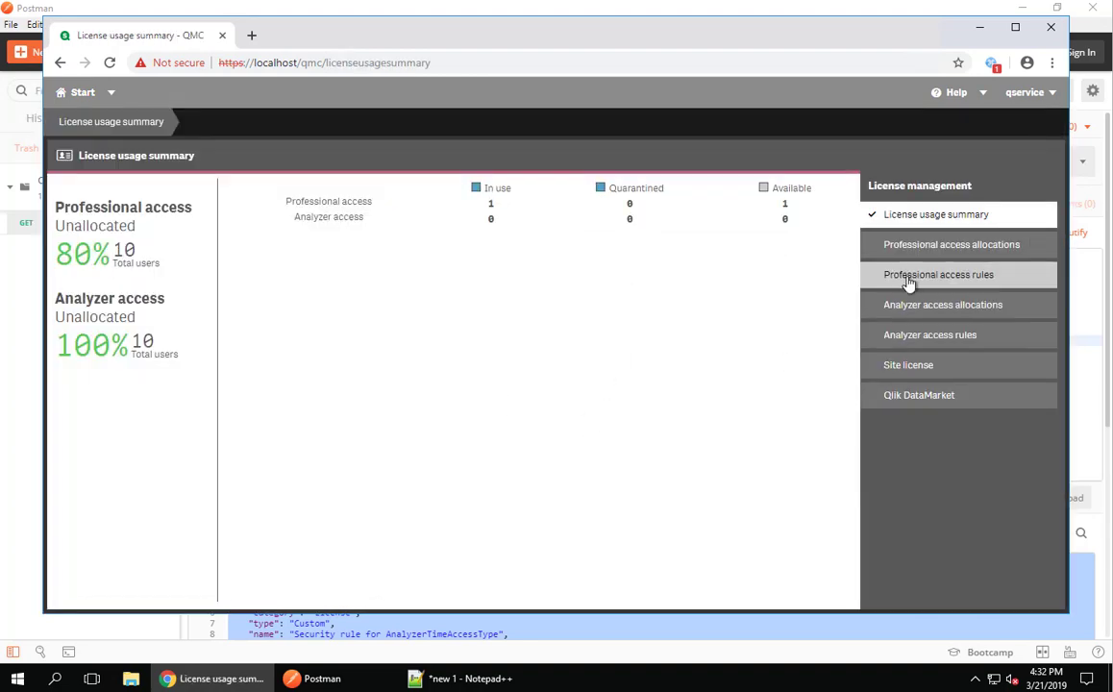
pyautogui.click(939, 273)
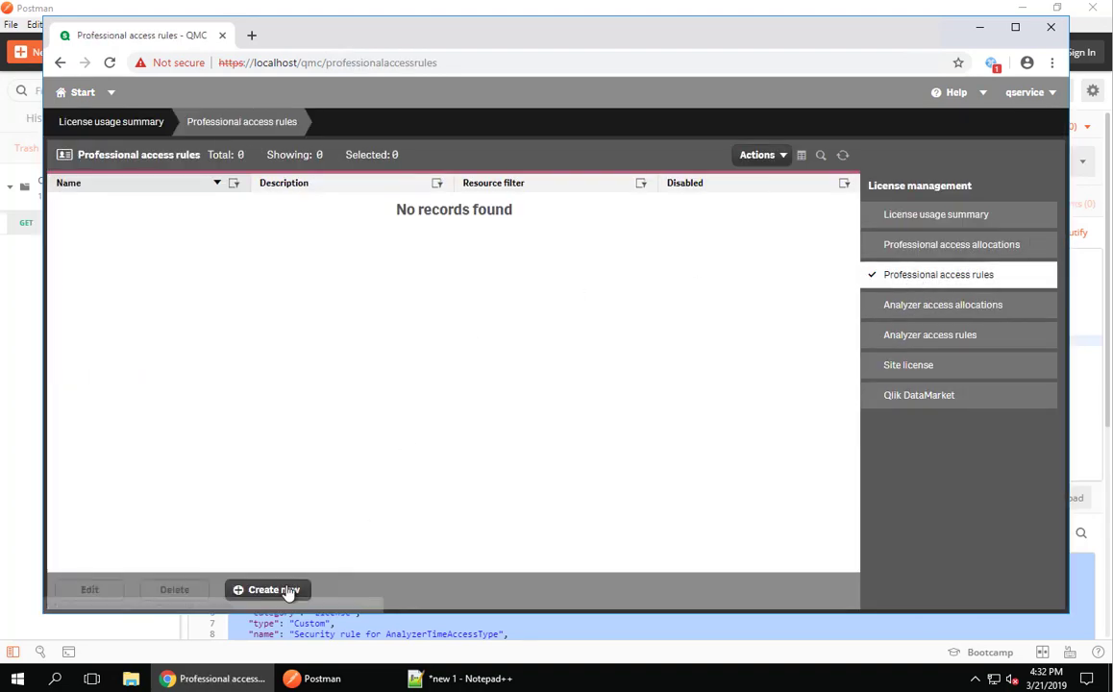
pyautogui.moveTo(914, 296)
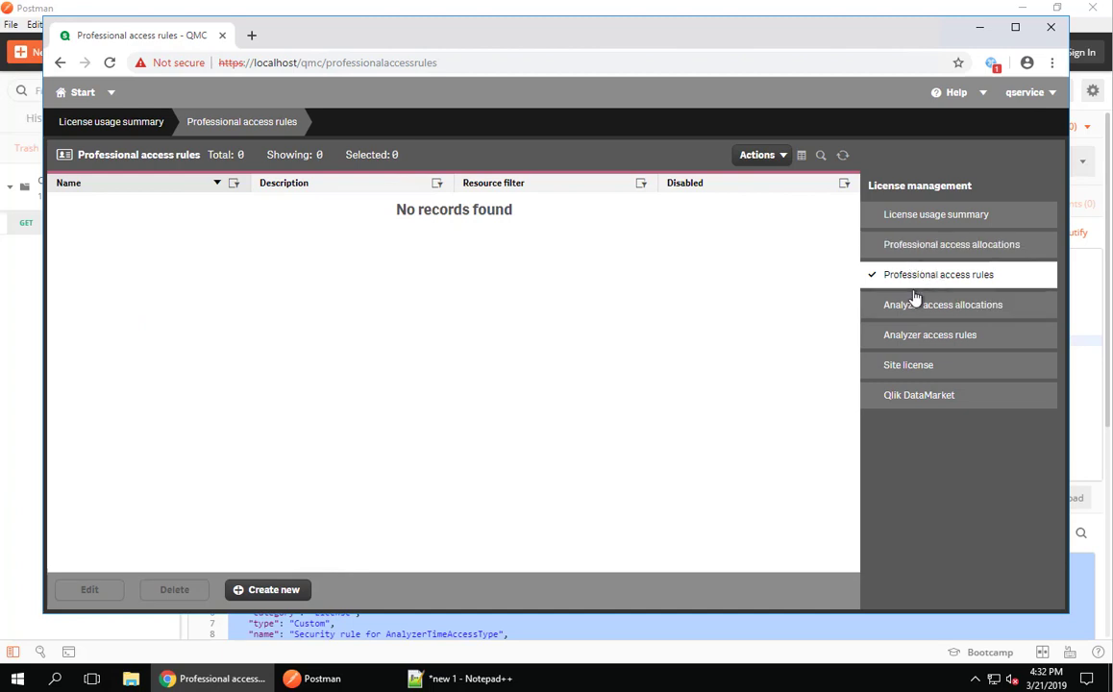
pyautogui.moveTo(909, 364)
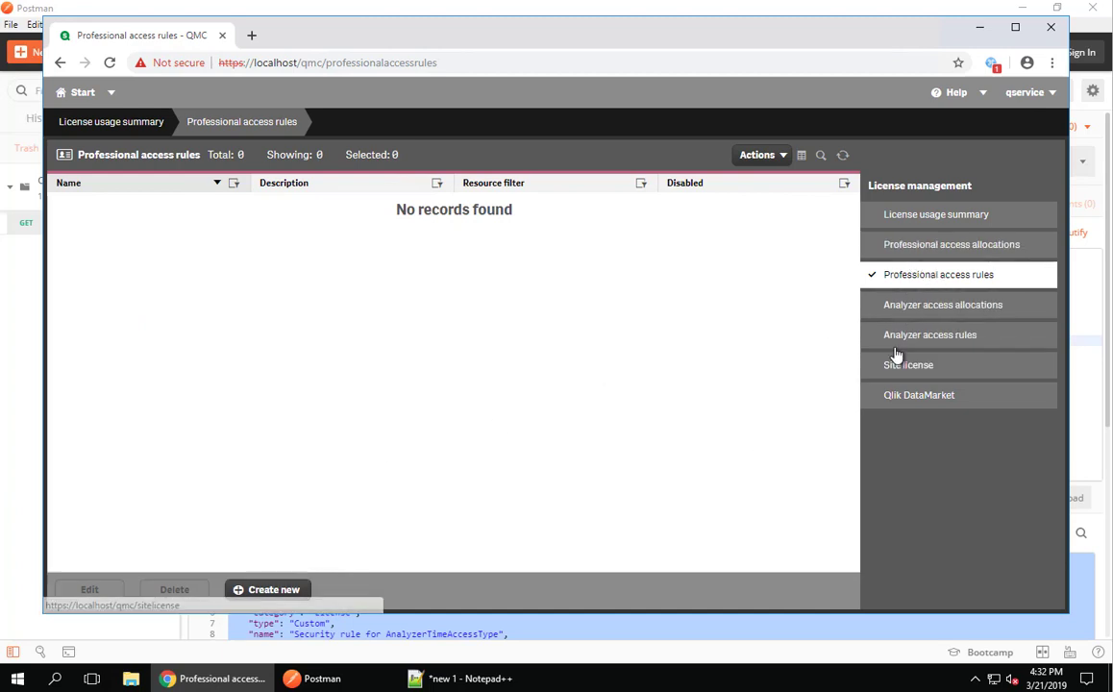
pyautogui.click(930, 335)
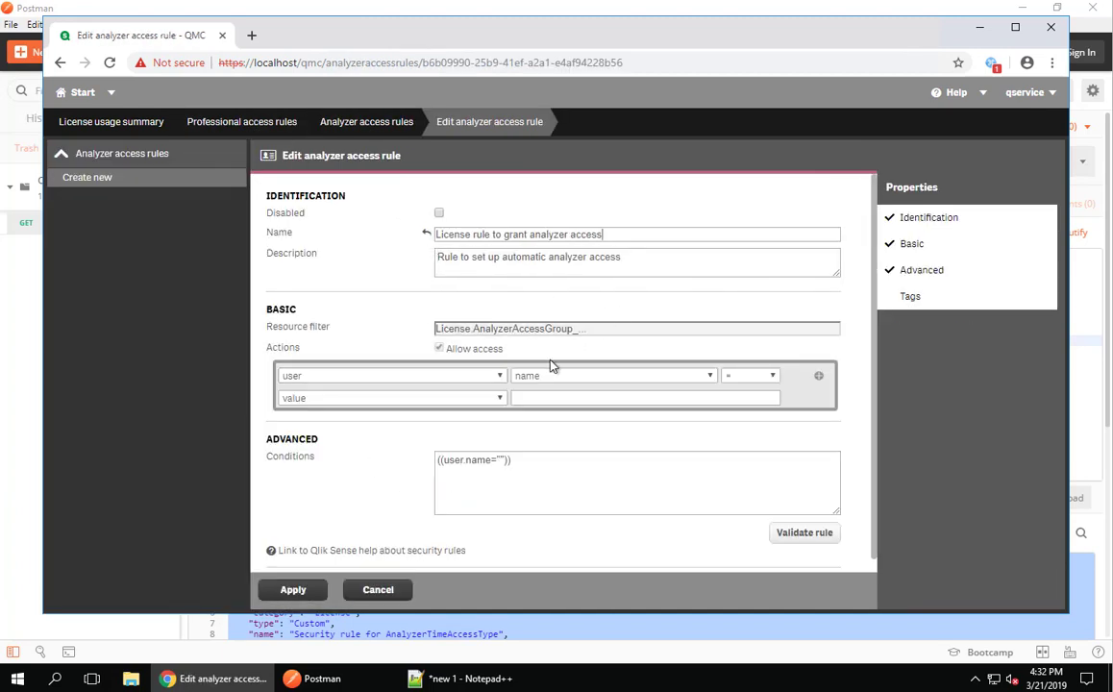
pyautogui.click(612, 375)
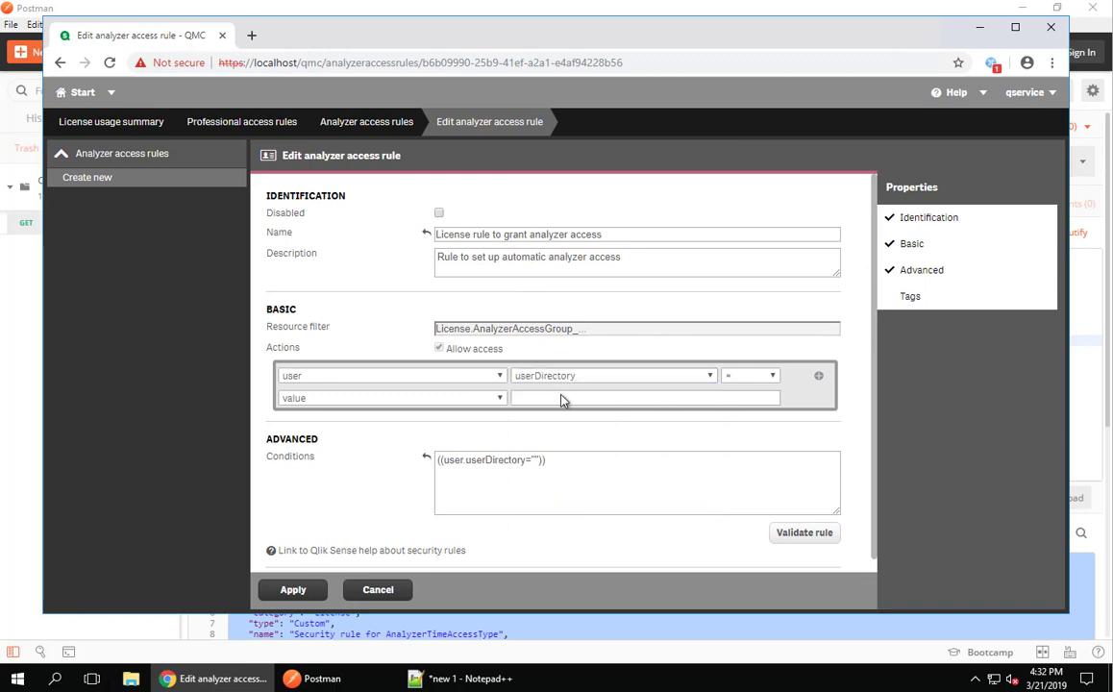
pyautogui.write('EXTERN')
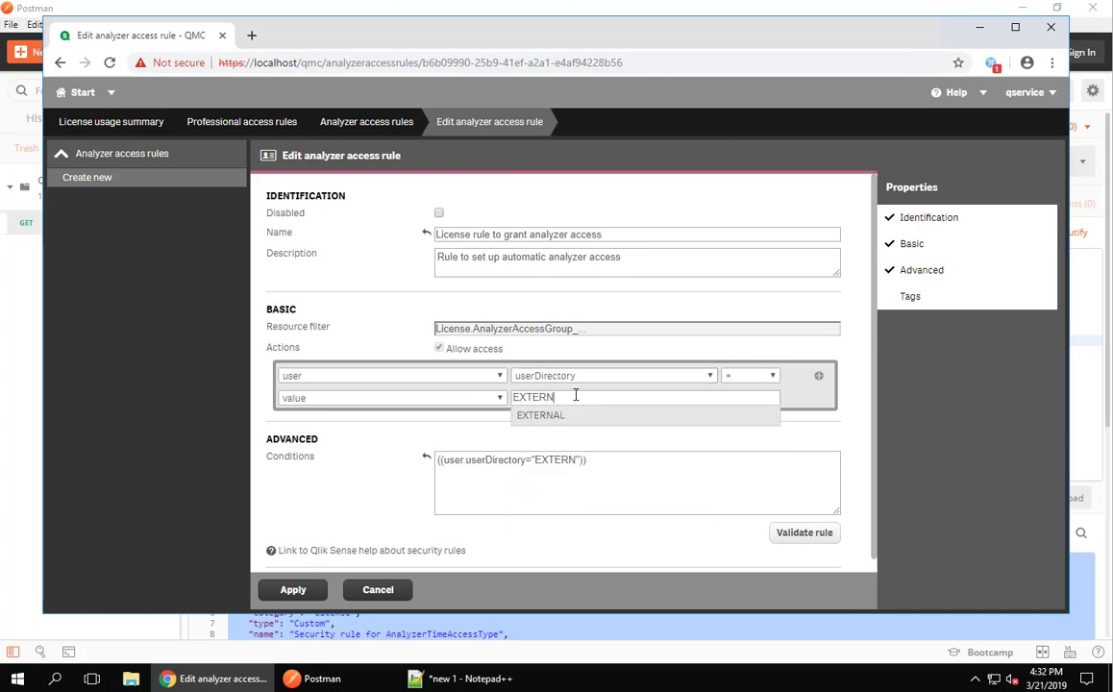
pyautogui.click(818, 376)
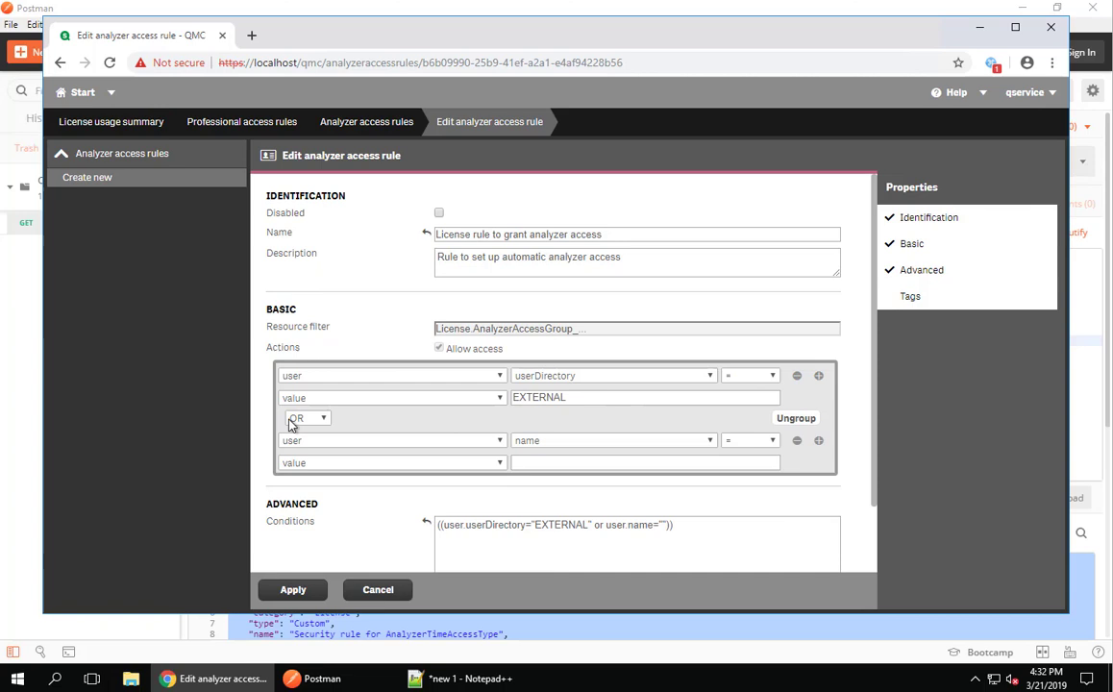
pyautogui.click(307, 417)
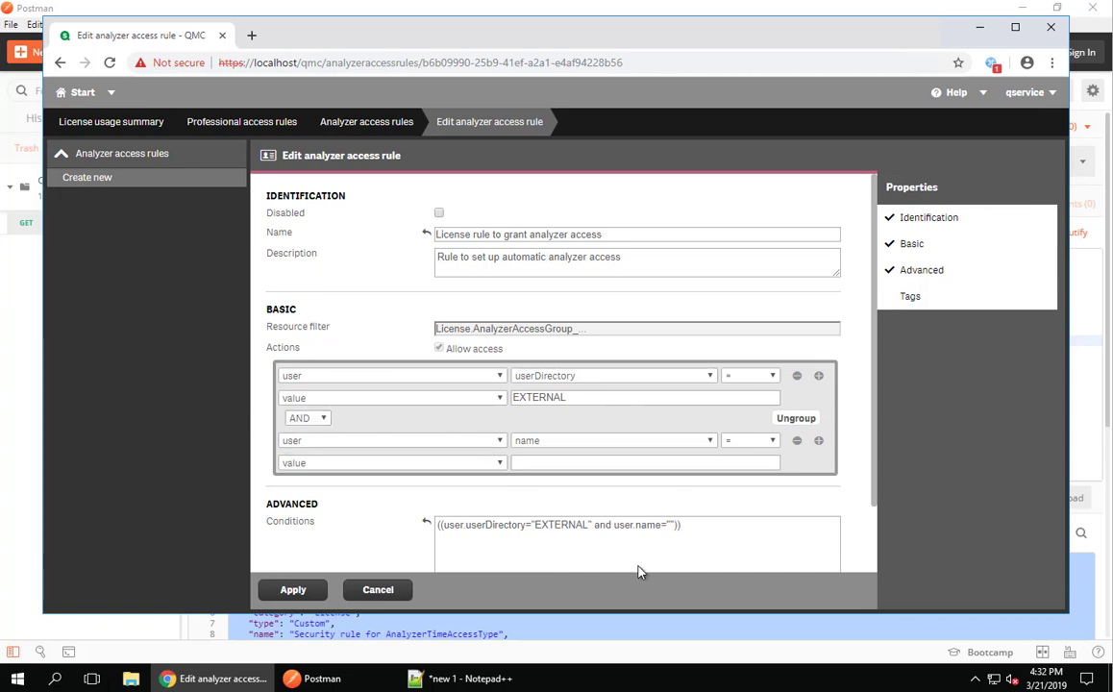
pyautogui.tripleClick(558, 525)
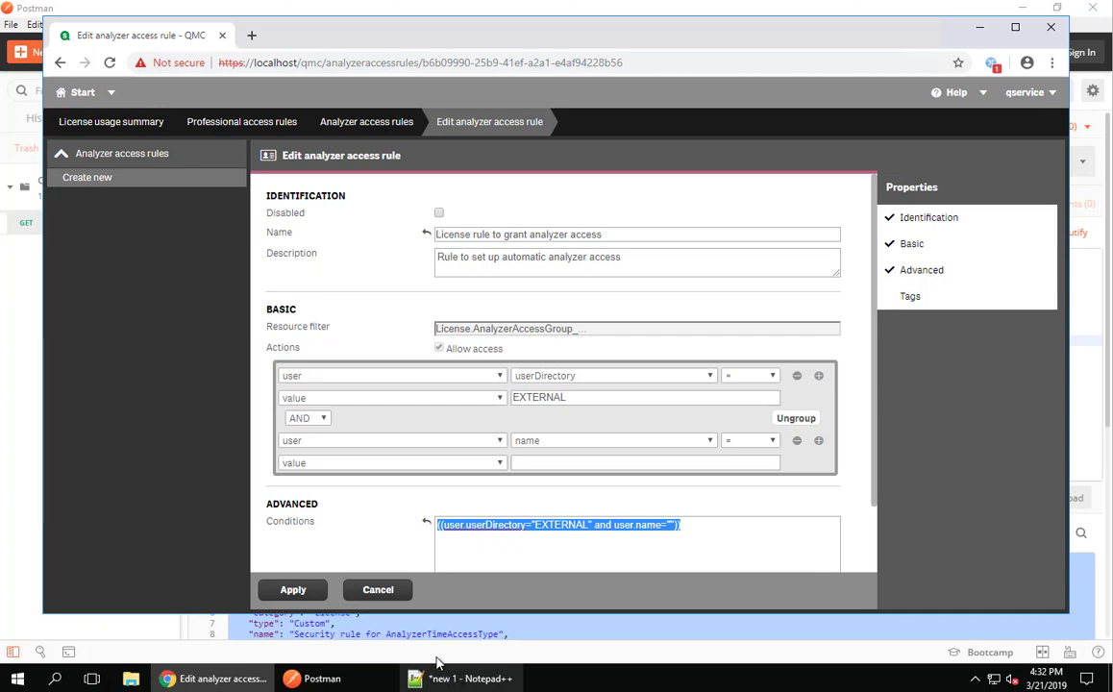
pyautogui.click(534, 525)
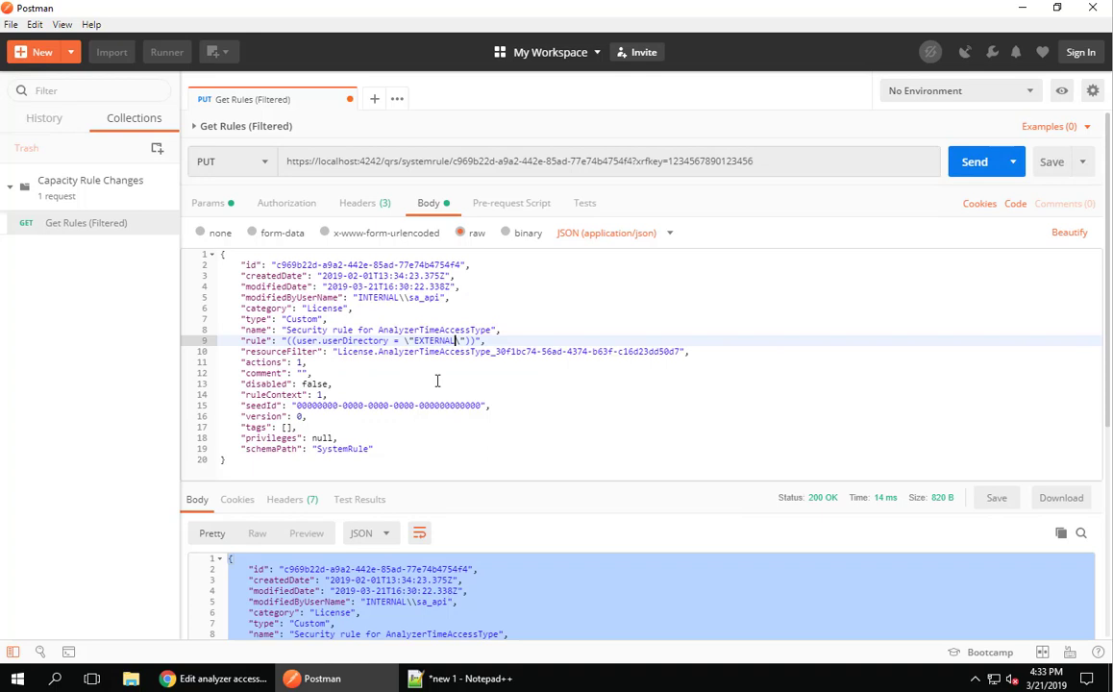
# Send the PUT carrying the EXTERNAL user-directory rule condition.
pyautogui.click(975, 162)
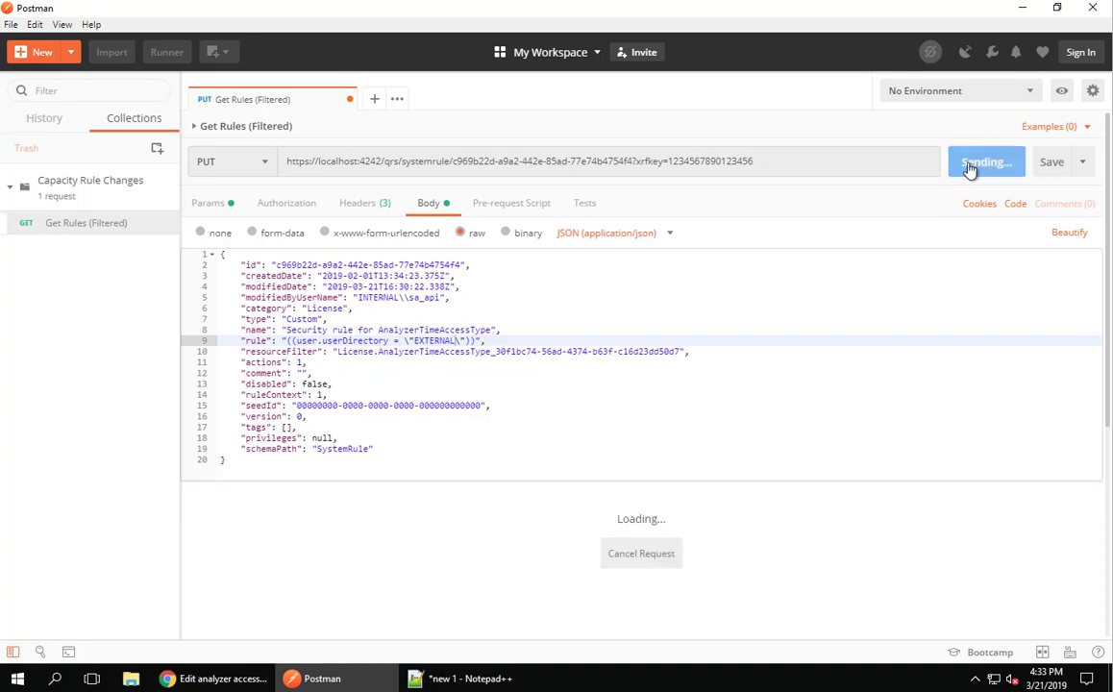
pyautogui.click(984, 161)
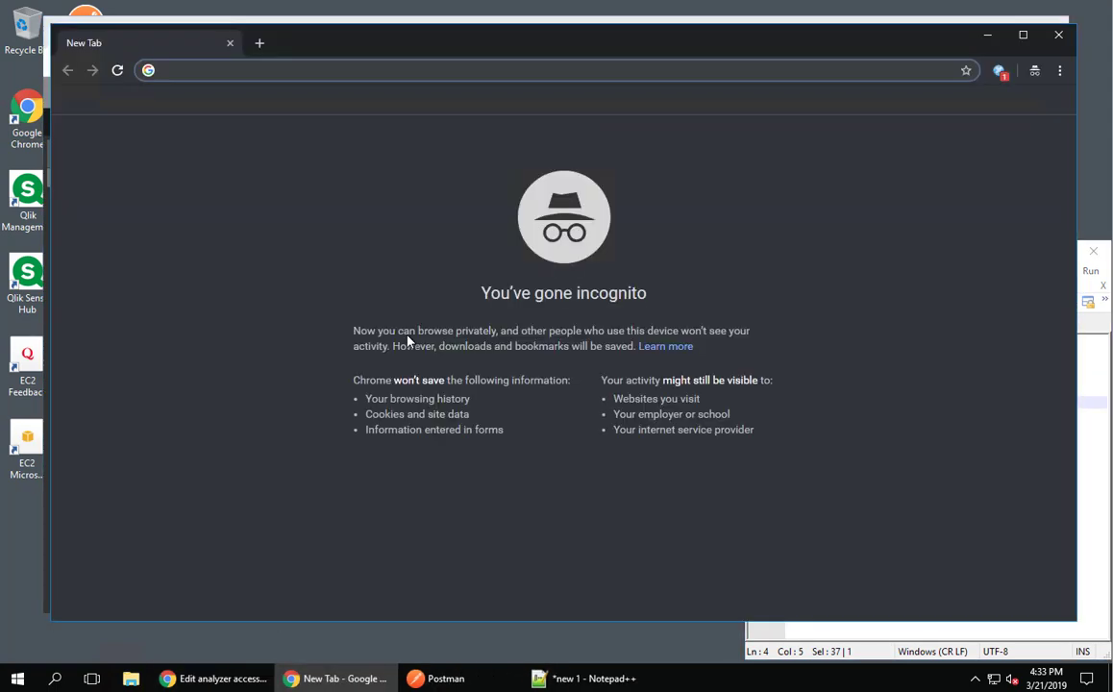
pyautogui.write('https://localhost/header/hub/stream/aaec8d41-5201-43ab-809f-3063750dfafd')
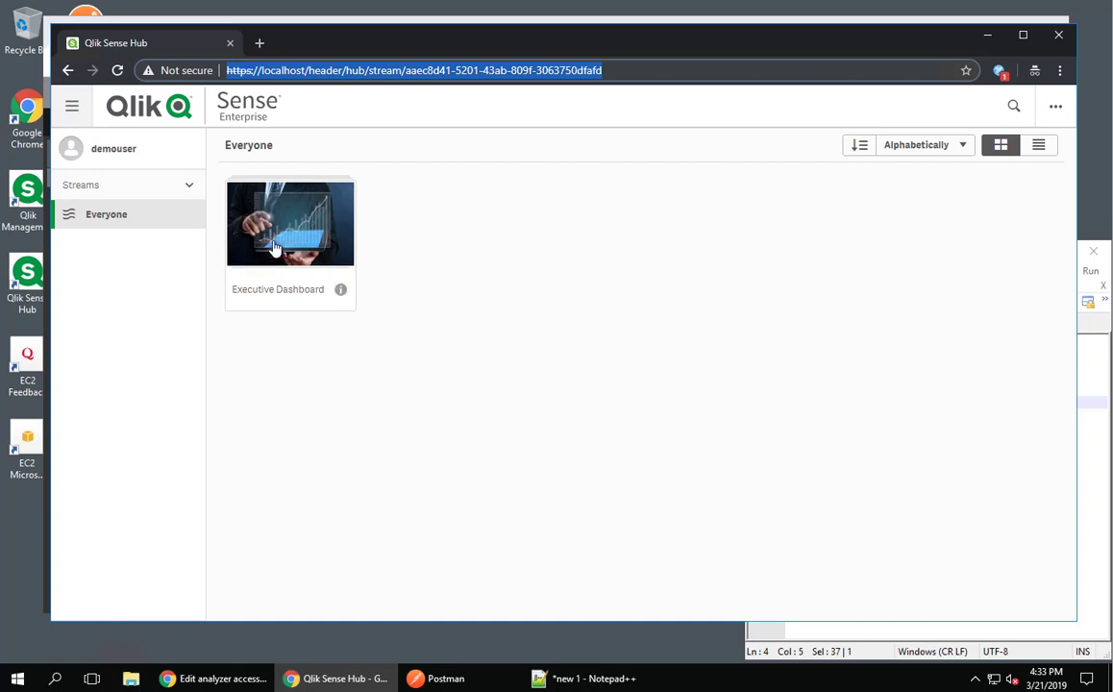
pyautogui.moveTo(275, 260)
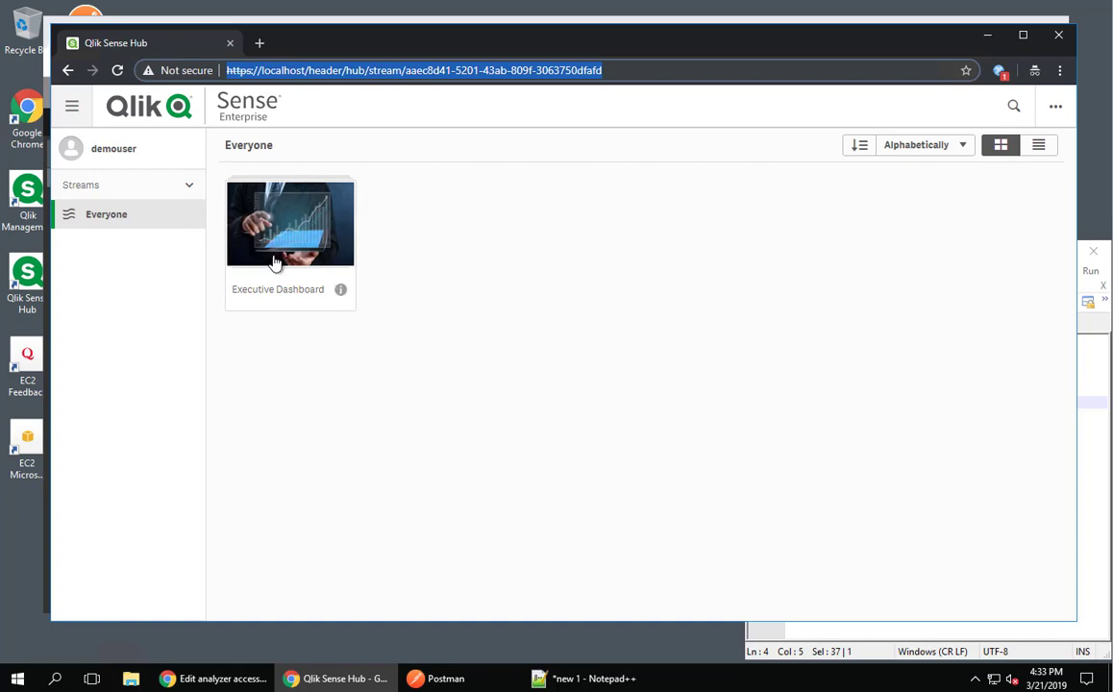
pyautogui.click(291, 223)
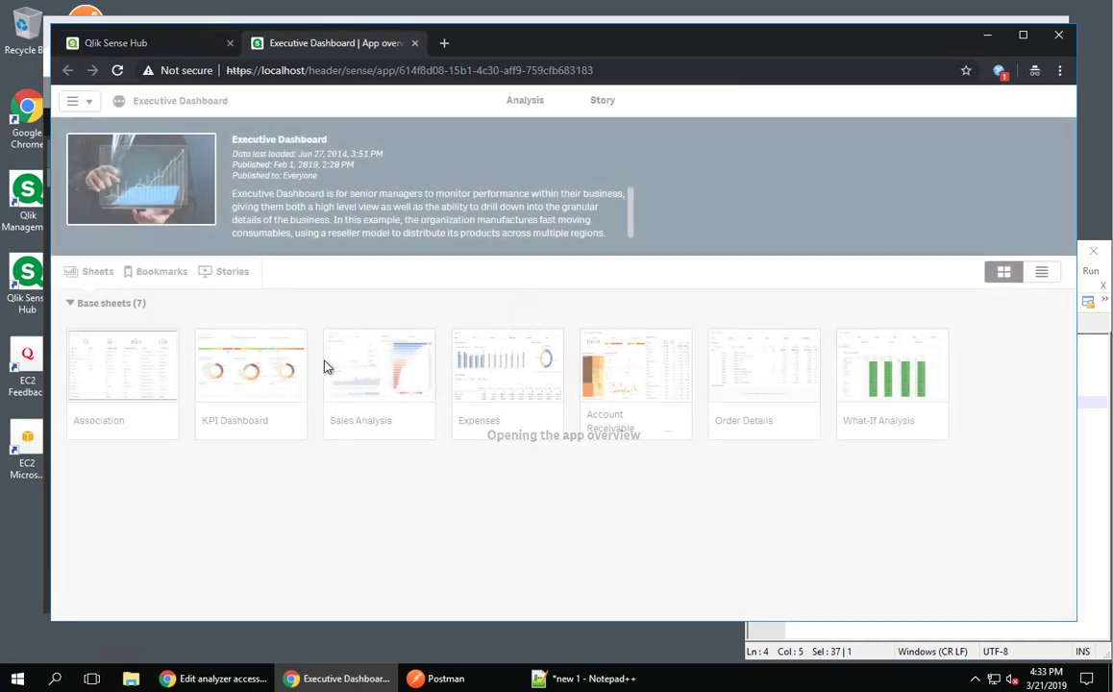
pyautogui.doubleClick(251, 370)
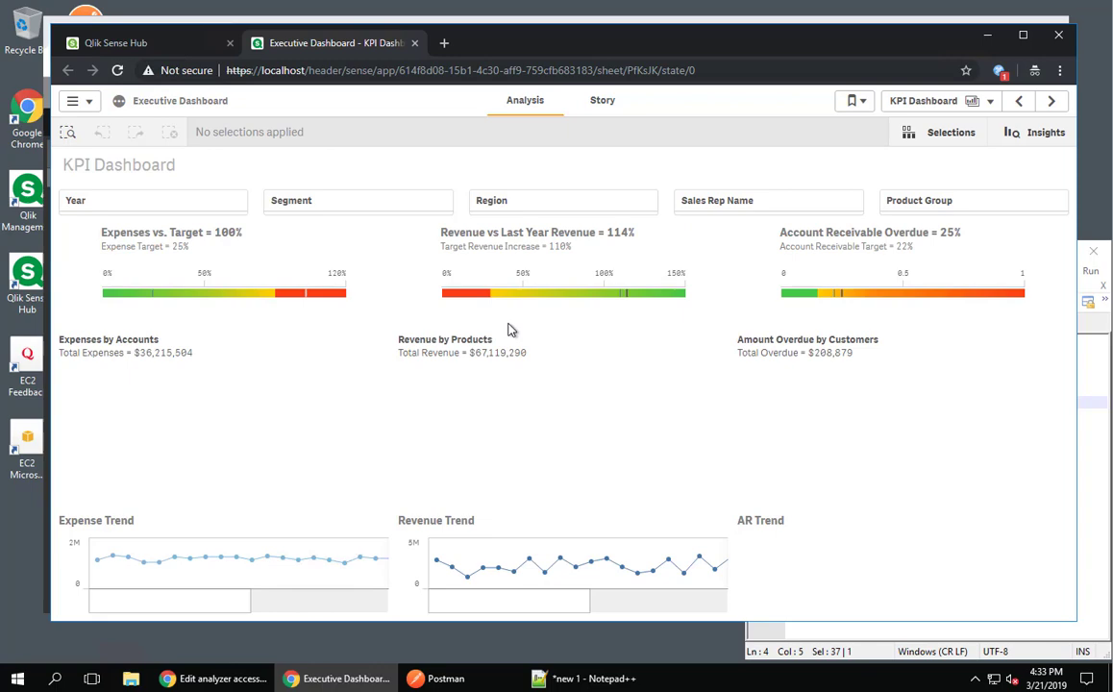
pyautogui.click(358, 200)
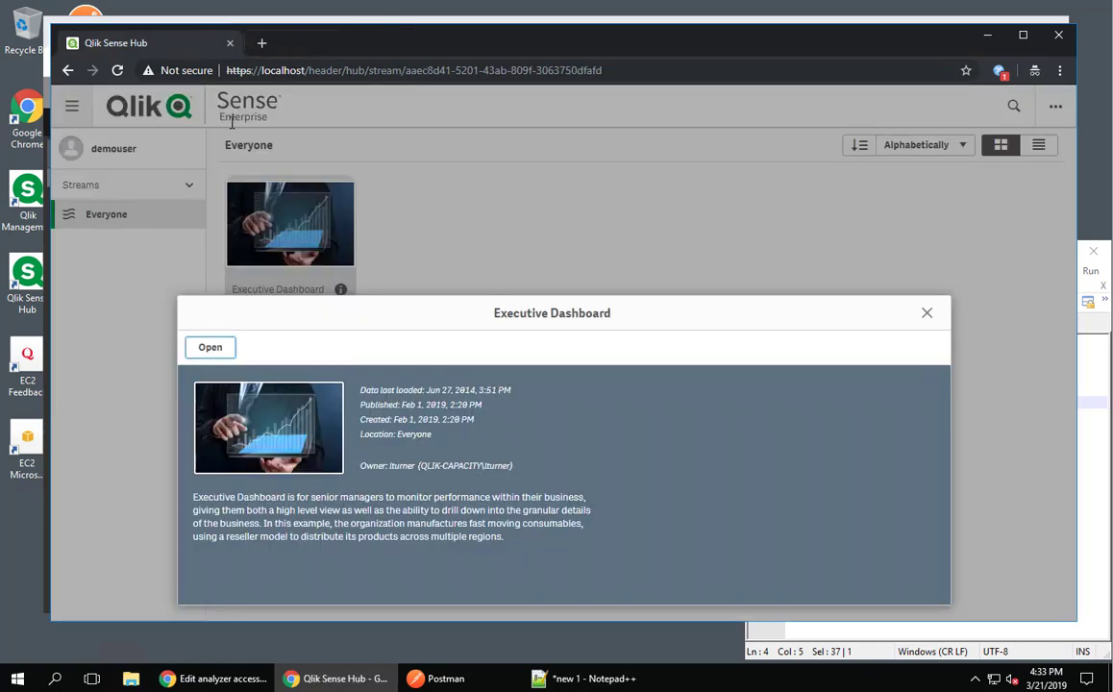
pyautogui.click(926, 312)
pyautogui.write('https://localhost/a')
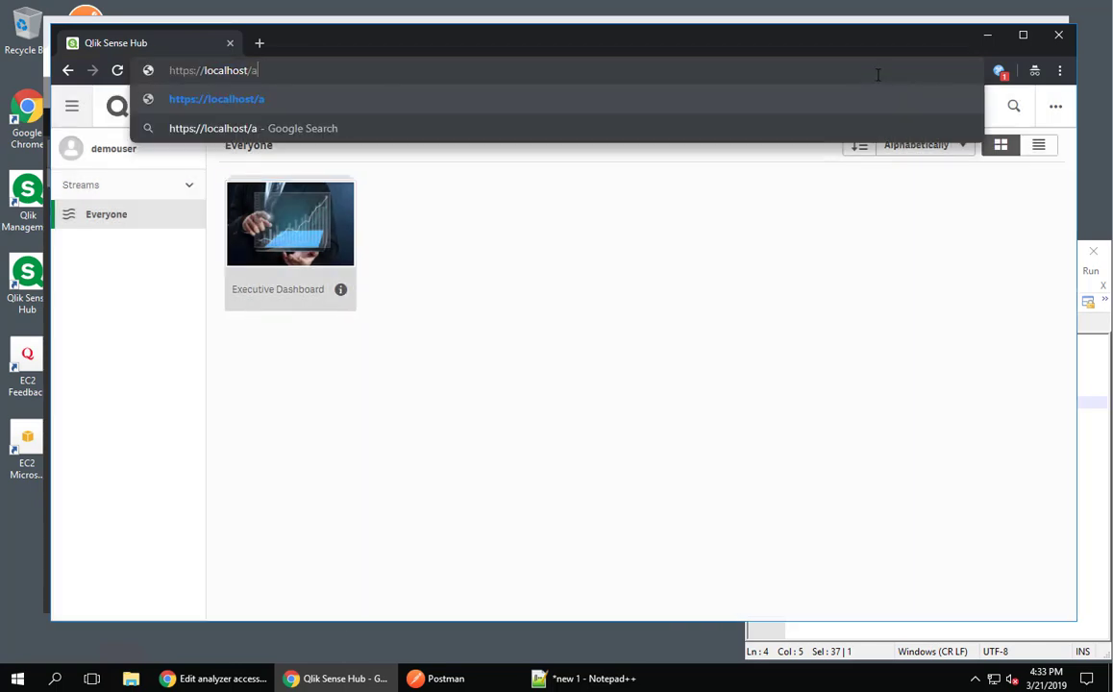
# Load the Executive Dashboard app via the anonymous proxy address, showing the no-access-pass error.
pyautogui.write('nonymous/sense/app/614f8d08-15b1-4c30-aff9-759cfb683183')
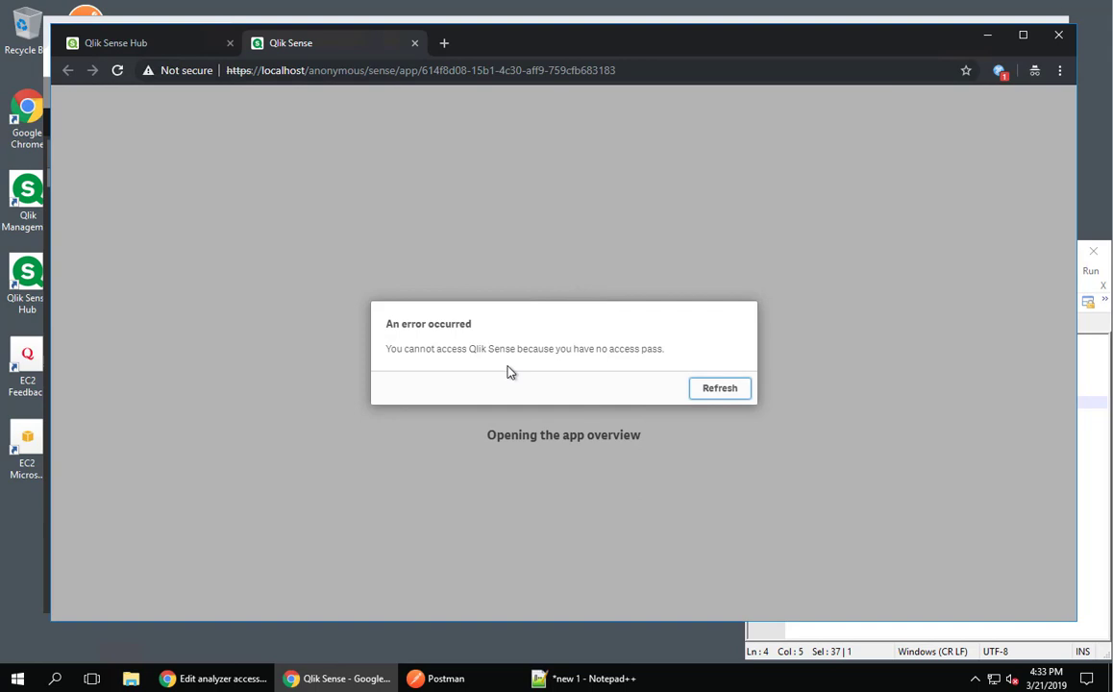
pyautogui.click(445, 679)
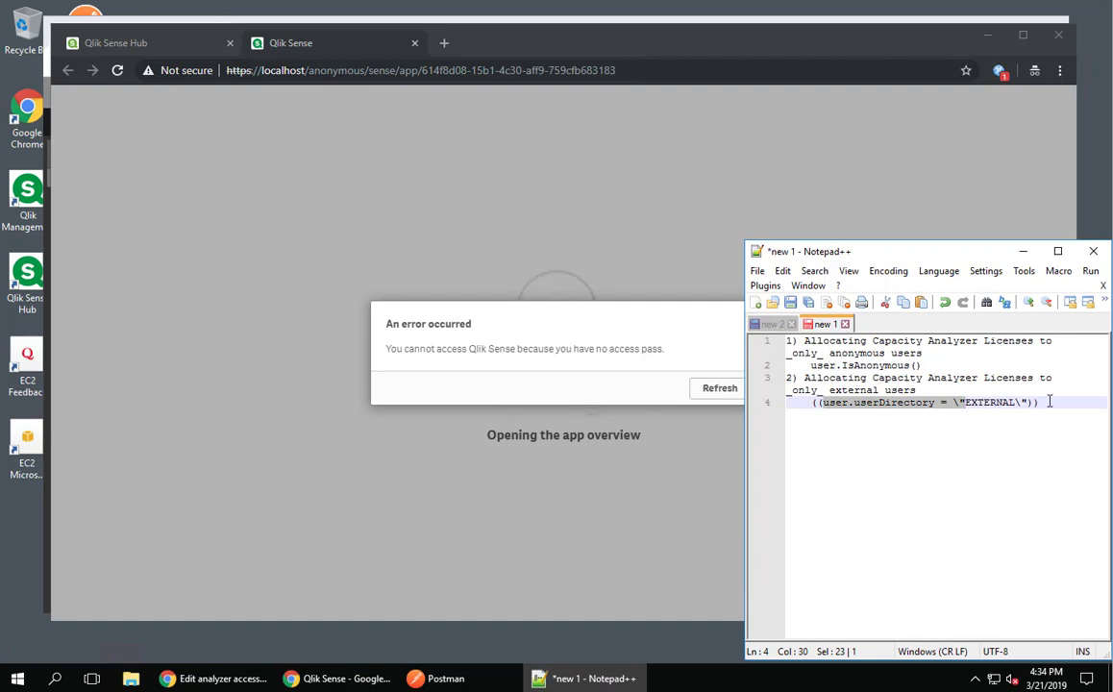
# In Notepad++, select the ((user.userDirectory = "EXTERNAL")) rule expression line.
pyautogui.moveTo(1039, 402); pyautogui.dragTo(814, 402)
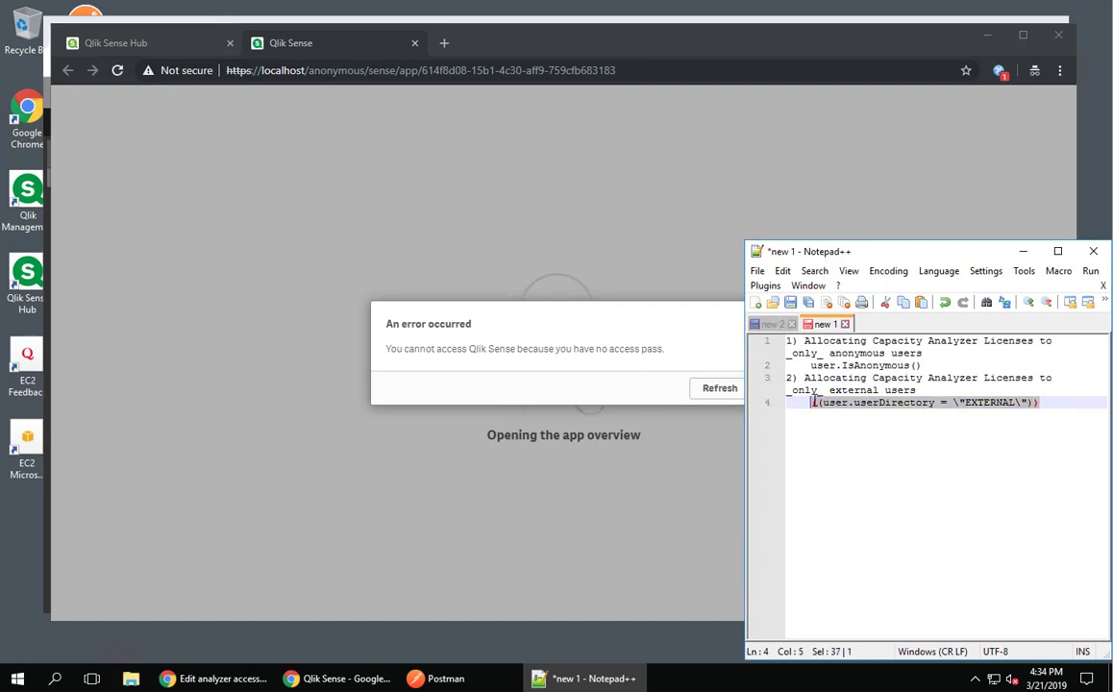